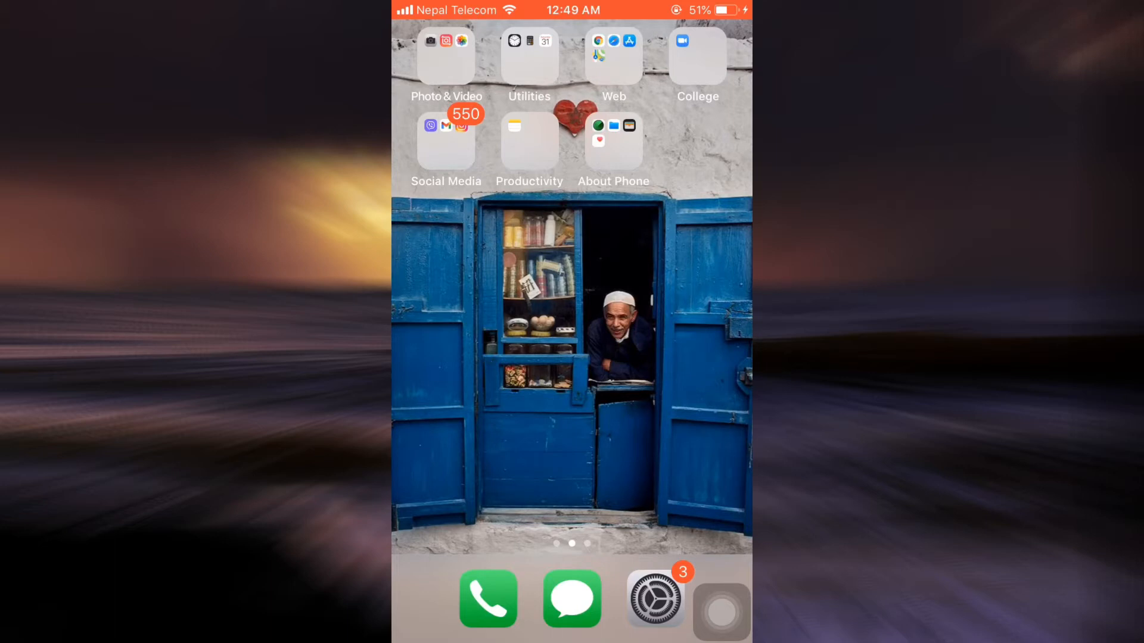
Launch Chrome from the Web folder onto the My KONAMI site.
left_click(613, 56)
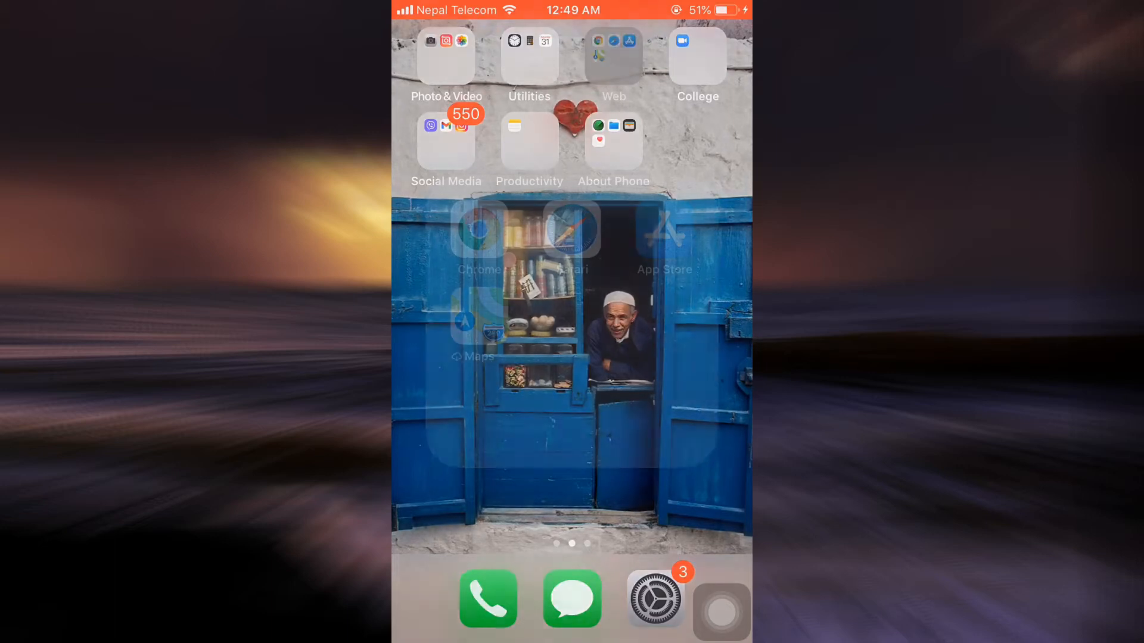
left_click(614, 56)
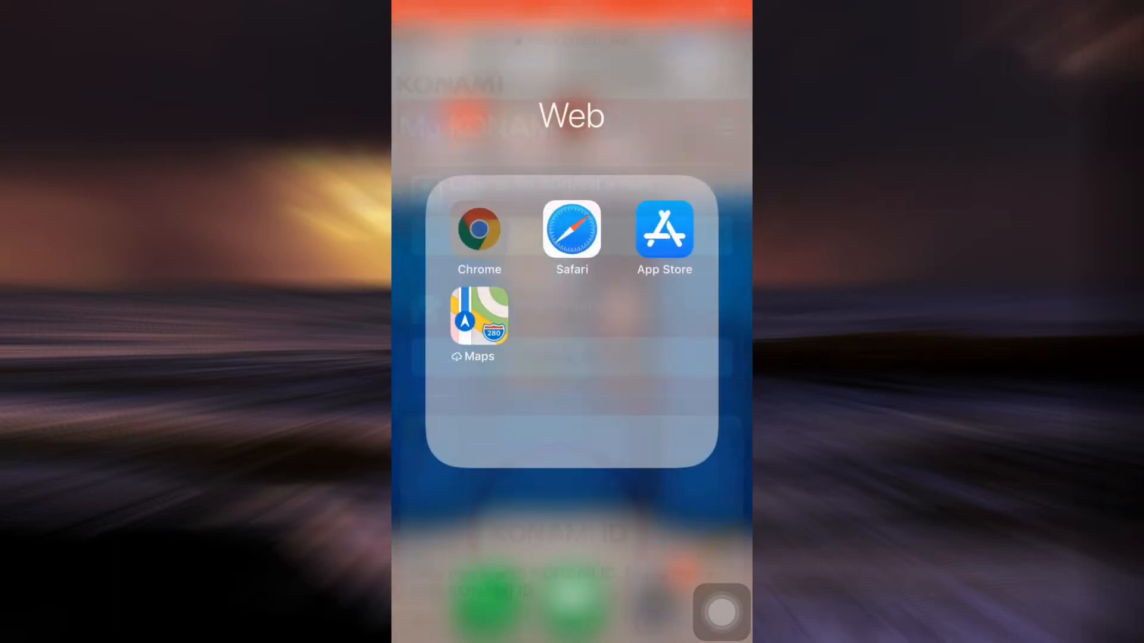
left_click(572, 229)
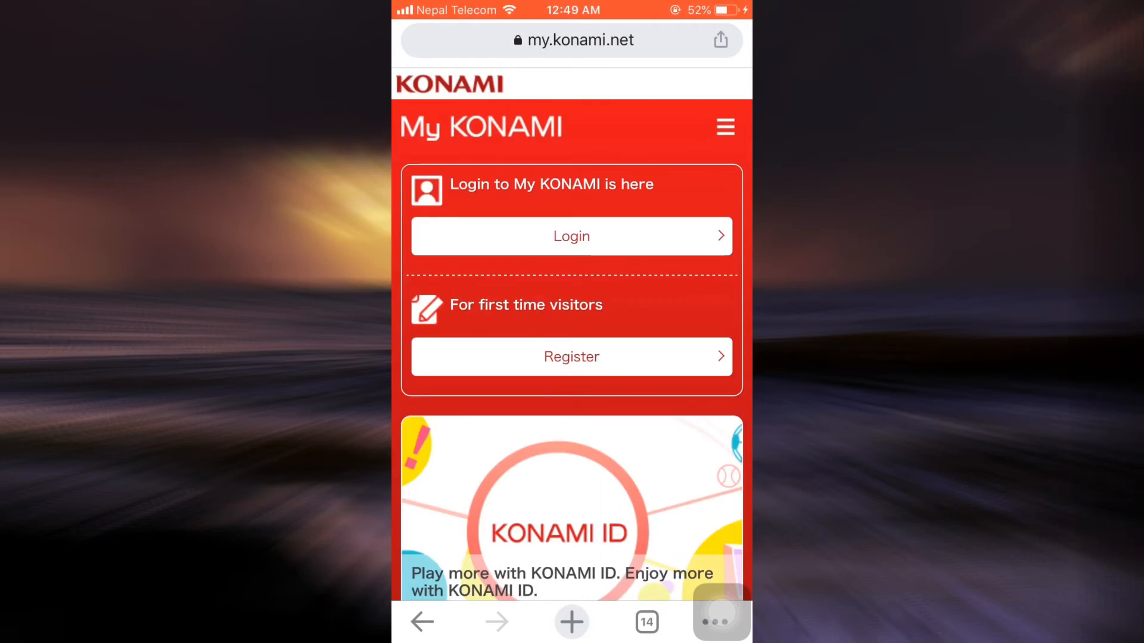
Start a new KONAMI ID registration via Register under 'For first time visitors'.
scroll("down", 3)
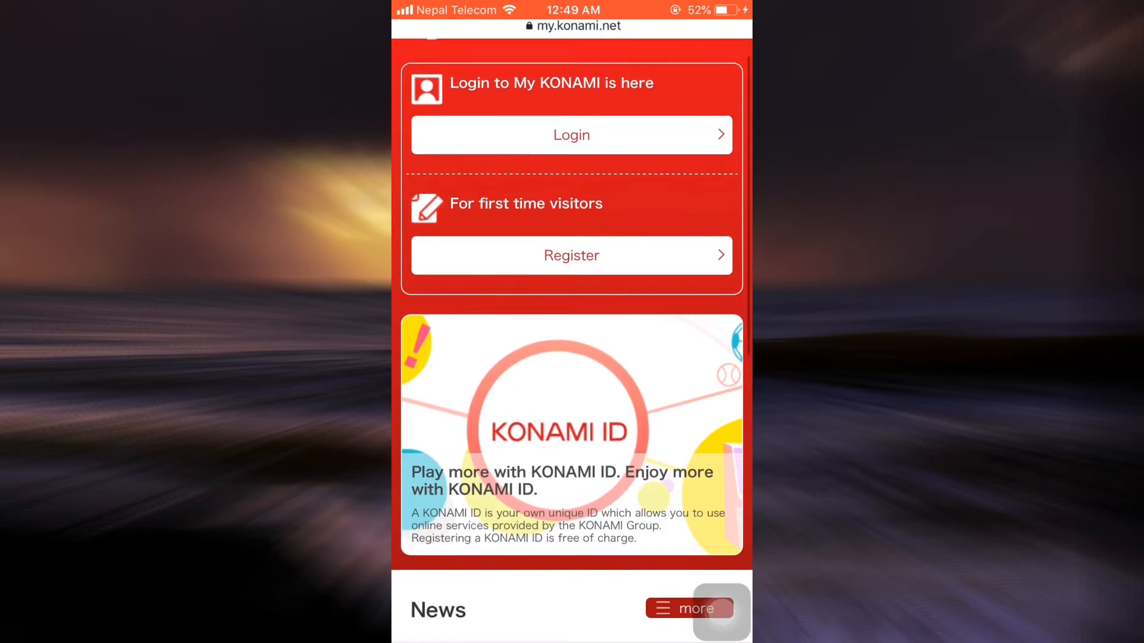
scroll("down", 3)
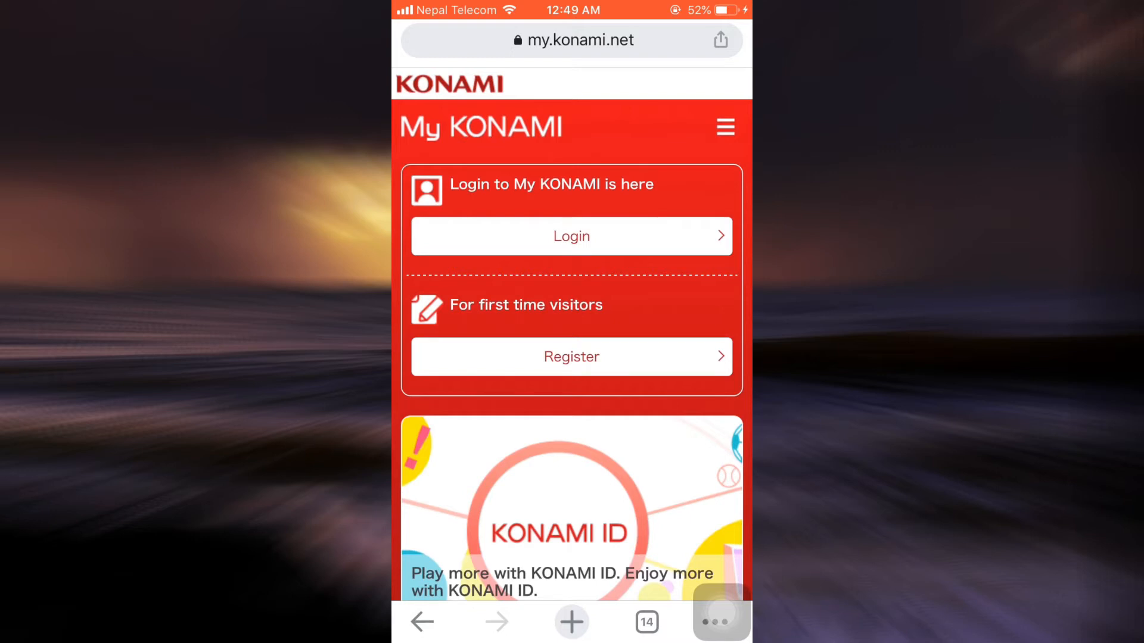
left_click(571, 357)
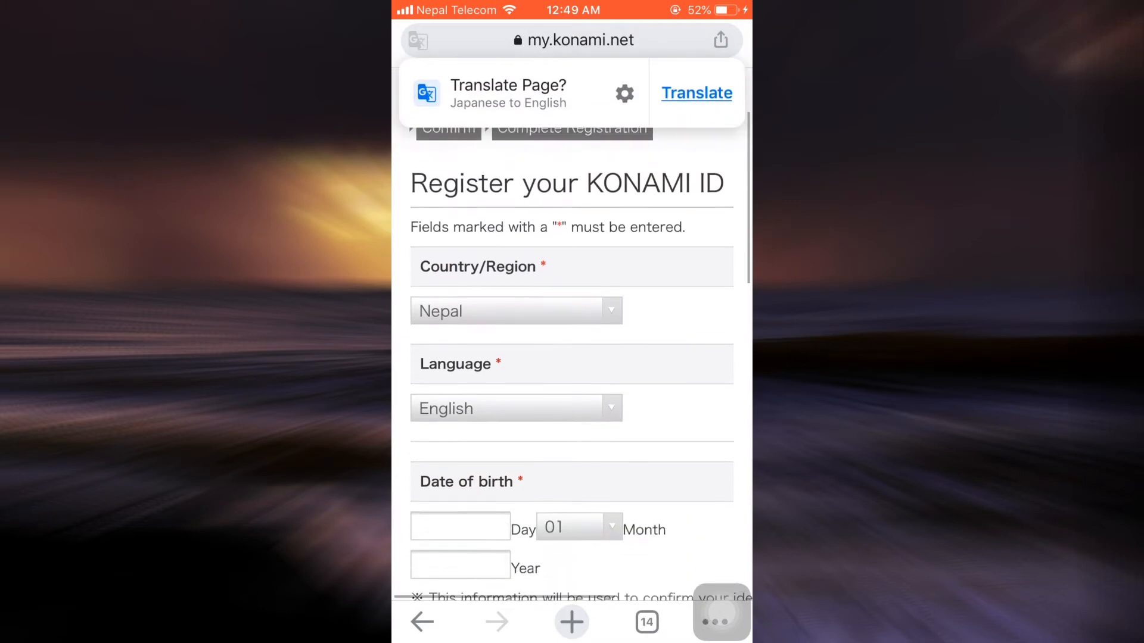
scroll("down", 3)
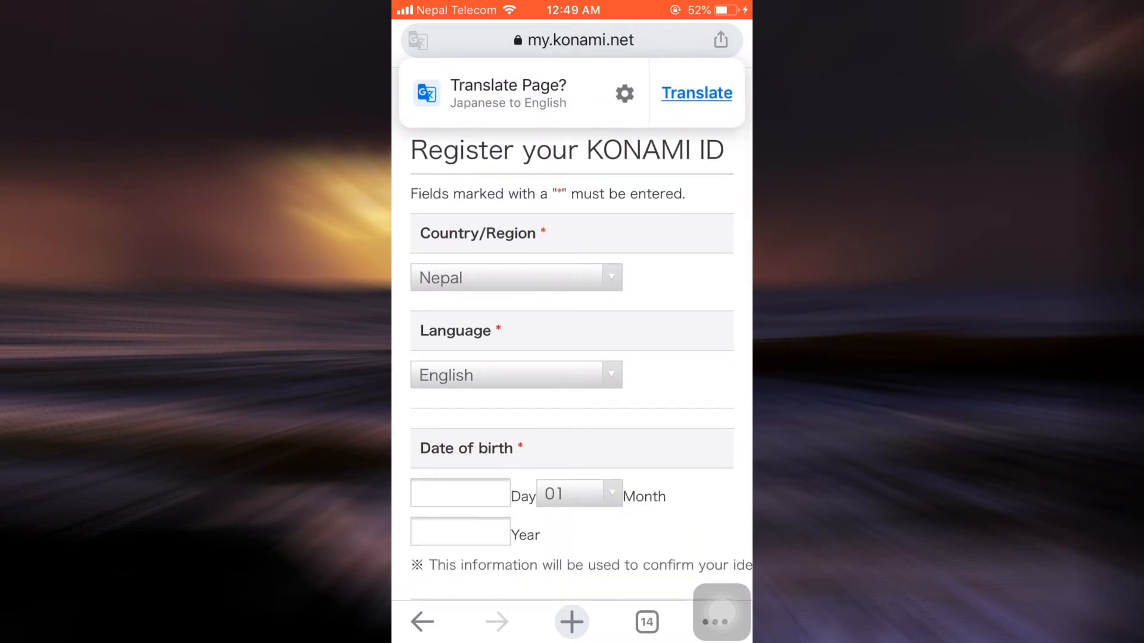
scroll("down", 3)
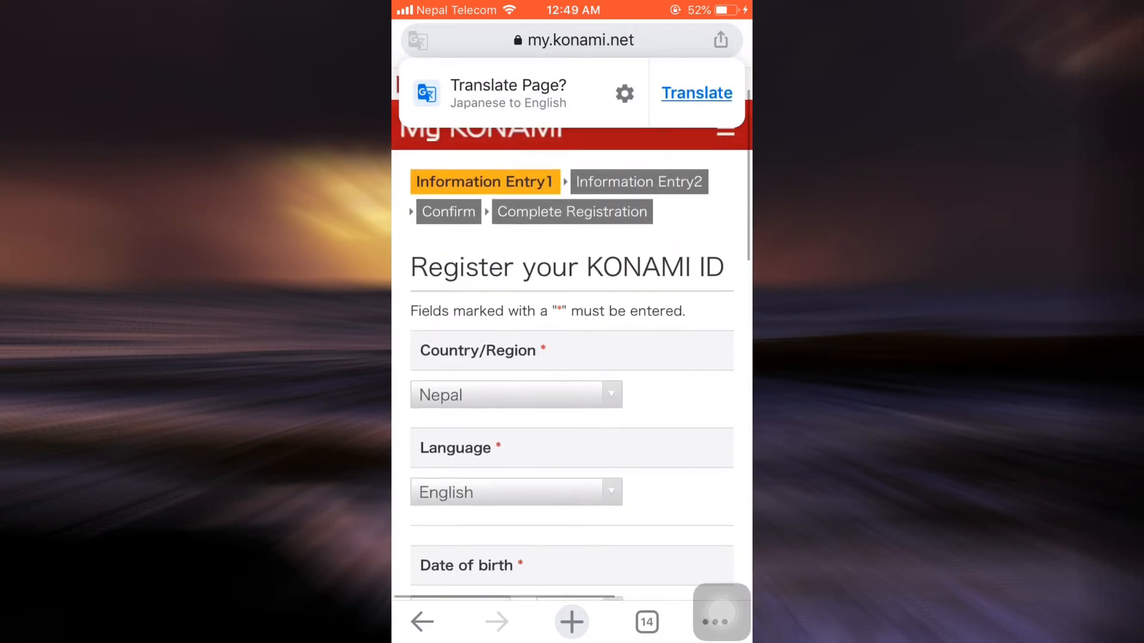
scroll("down", 3)
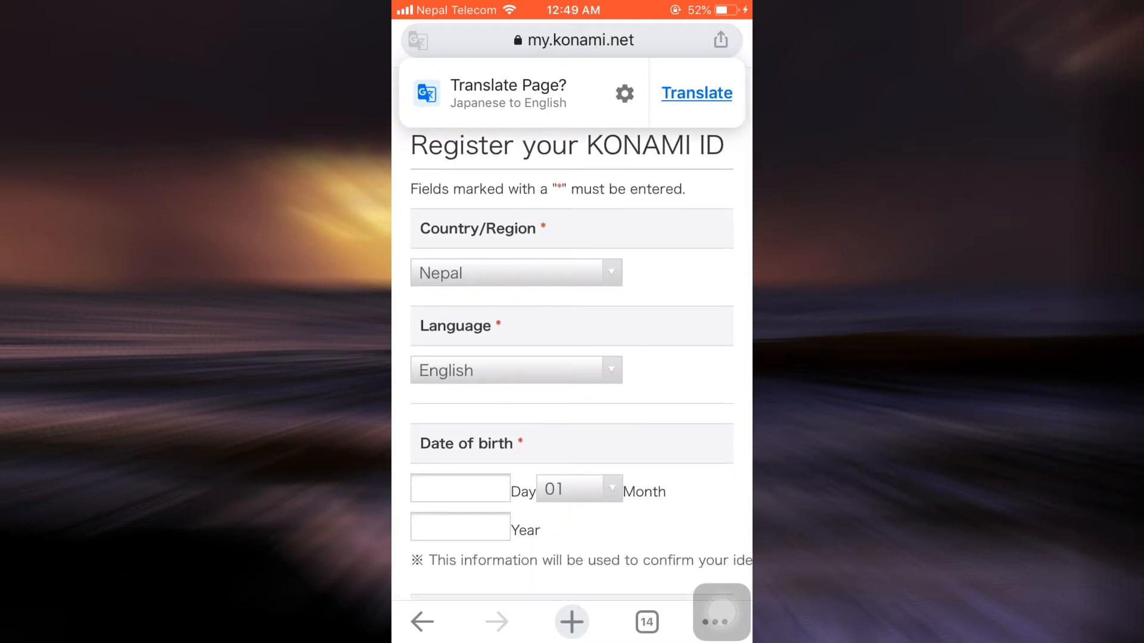
scroll("down", 3)
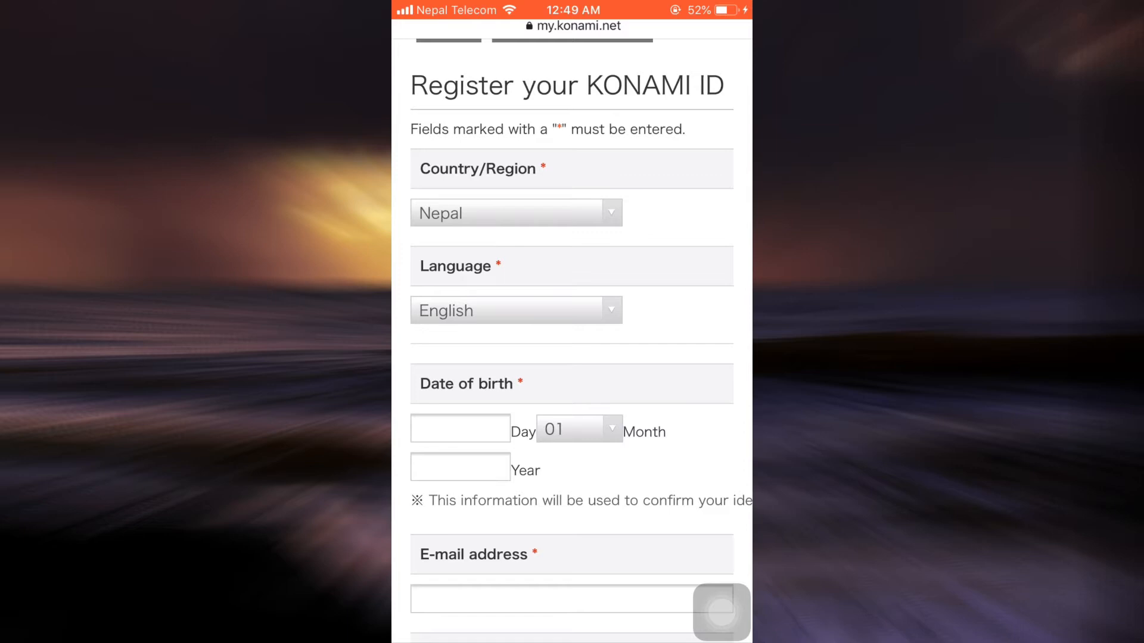
left_click(460, 427)
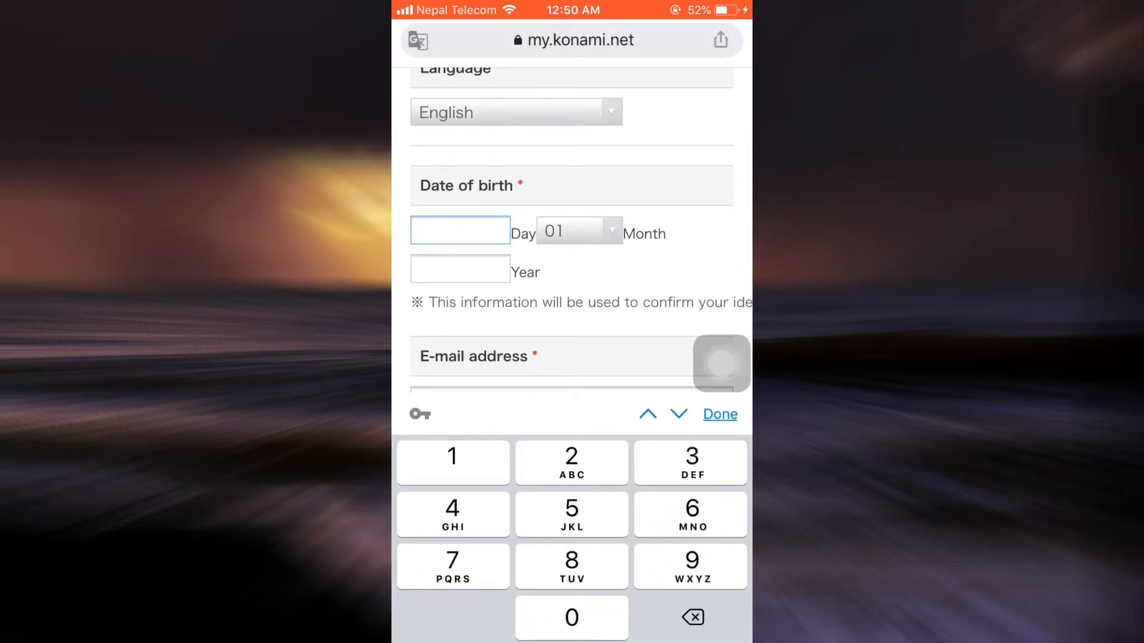
type("25")
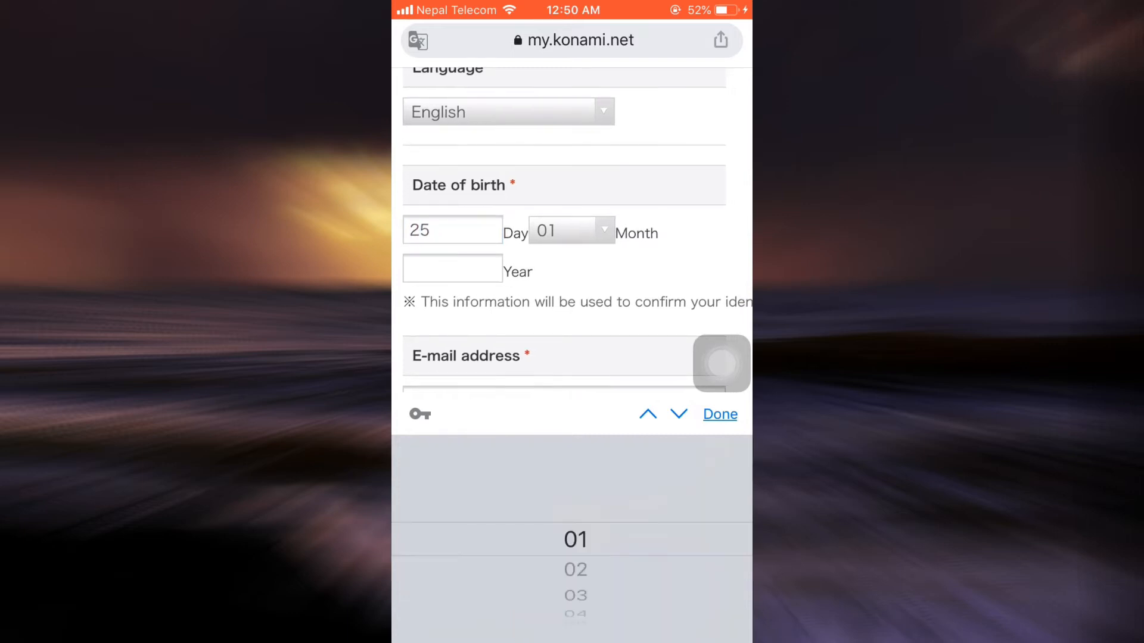
left_click(719, 414)
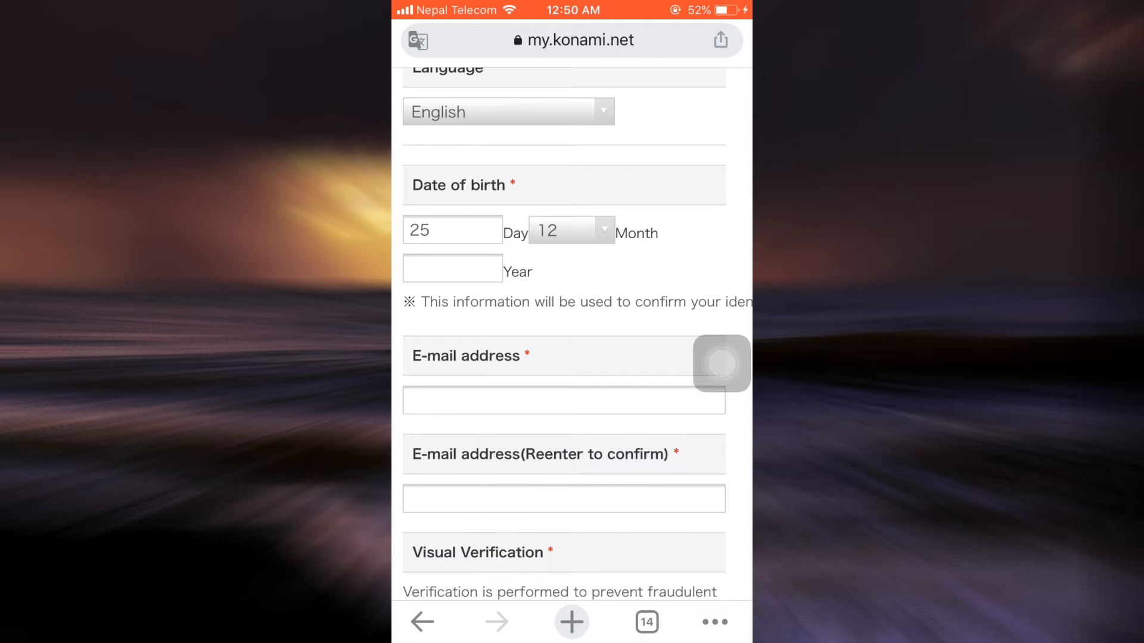
type("1997")
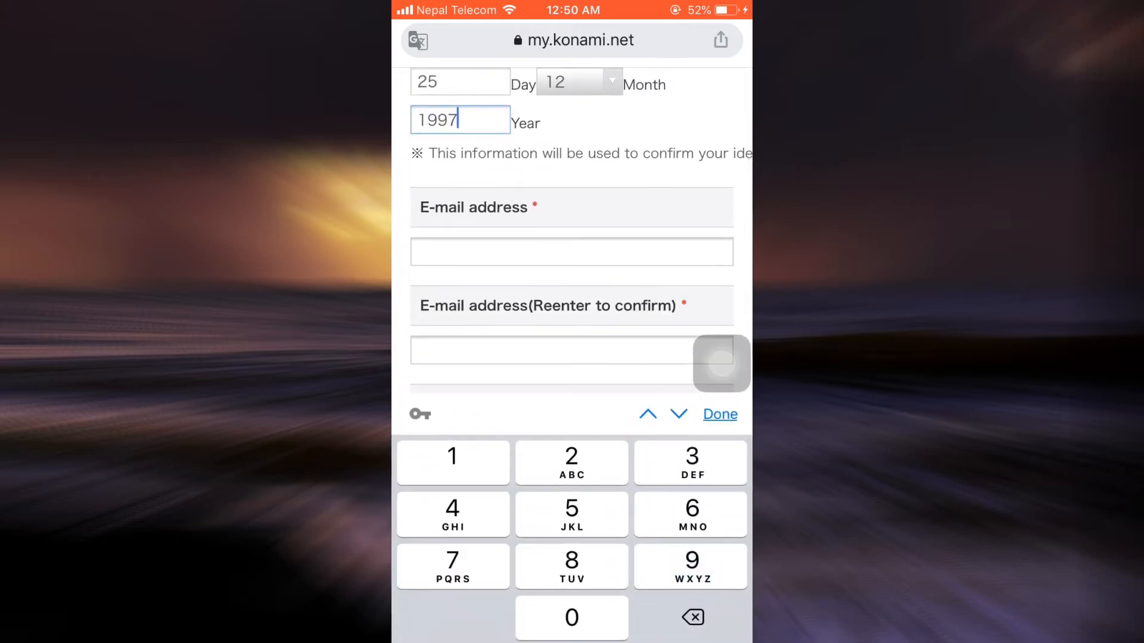
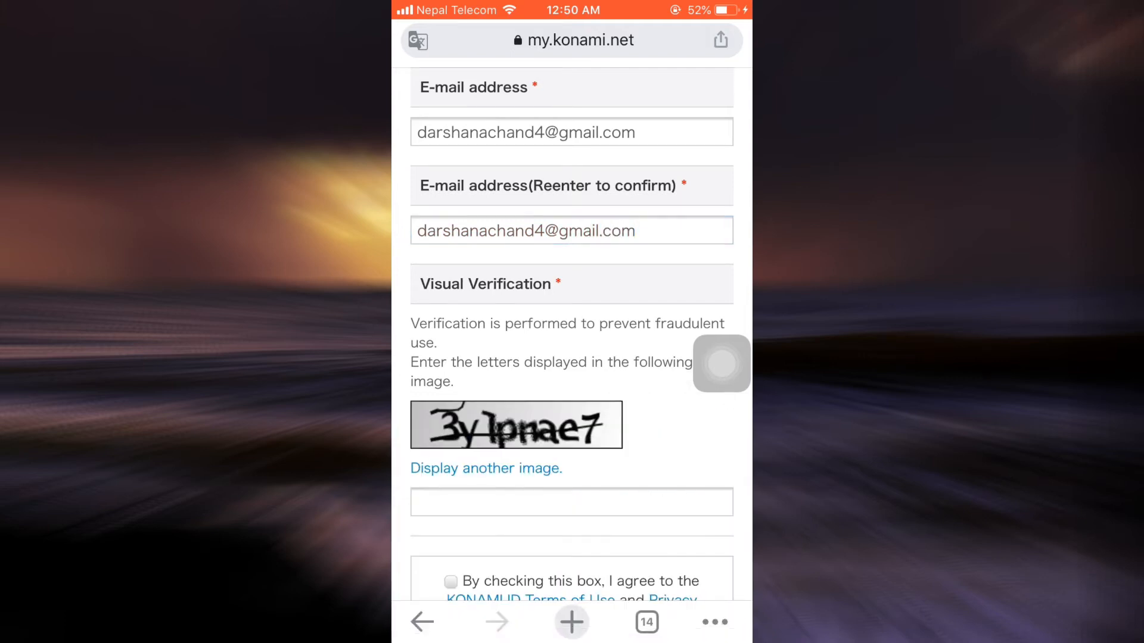
Enter verification letters 3y7pnae7, agree to the Terms of Use and submit with Next.
scroll("down", 3)
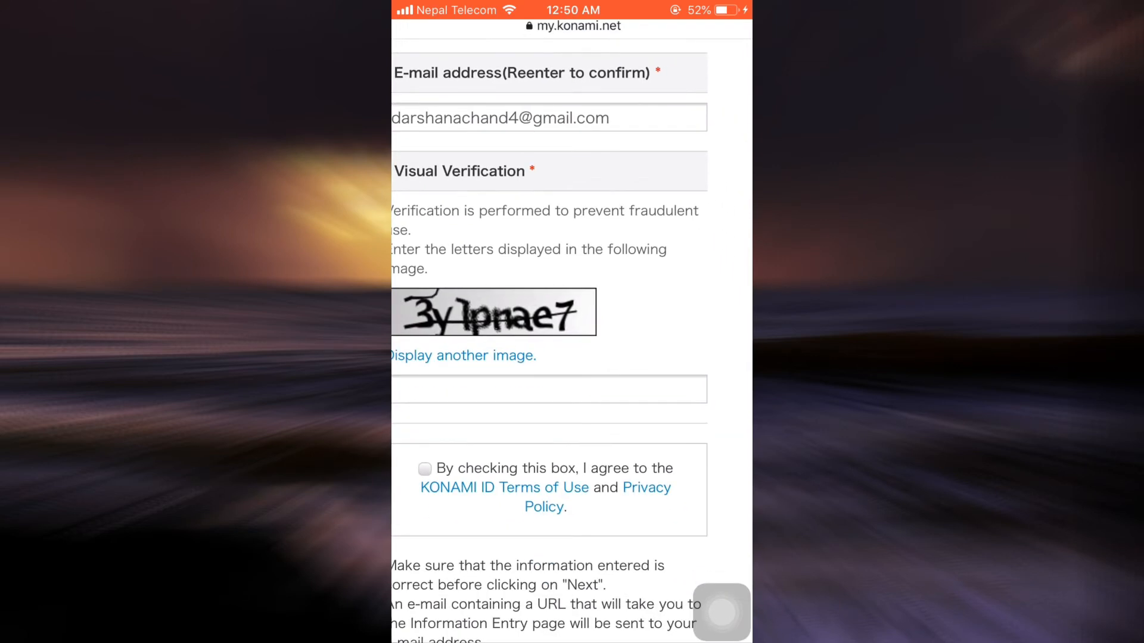
left_click(549, 388)
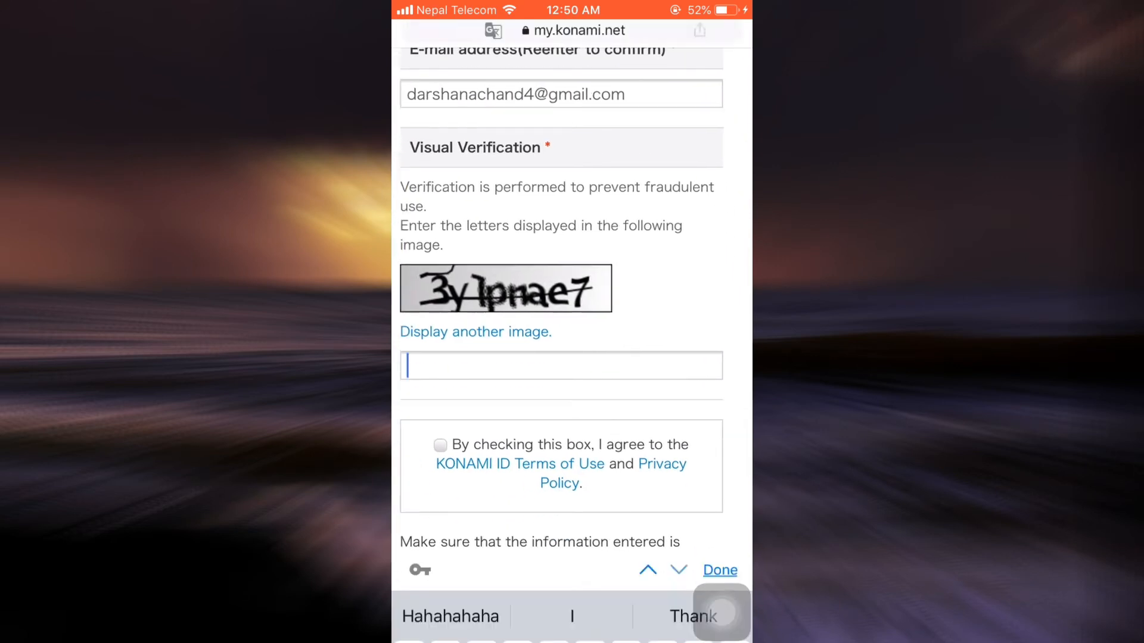
type("3")
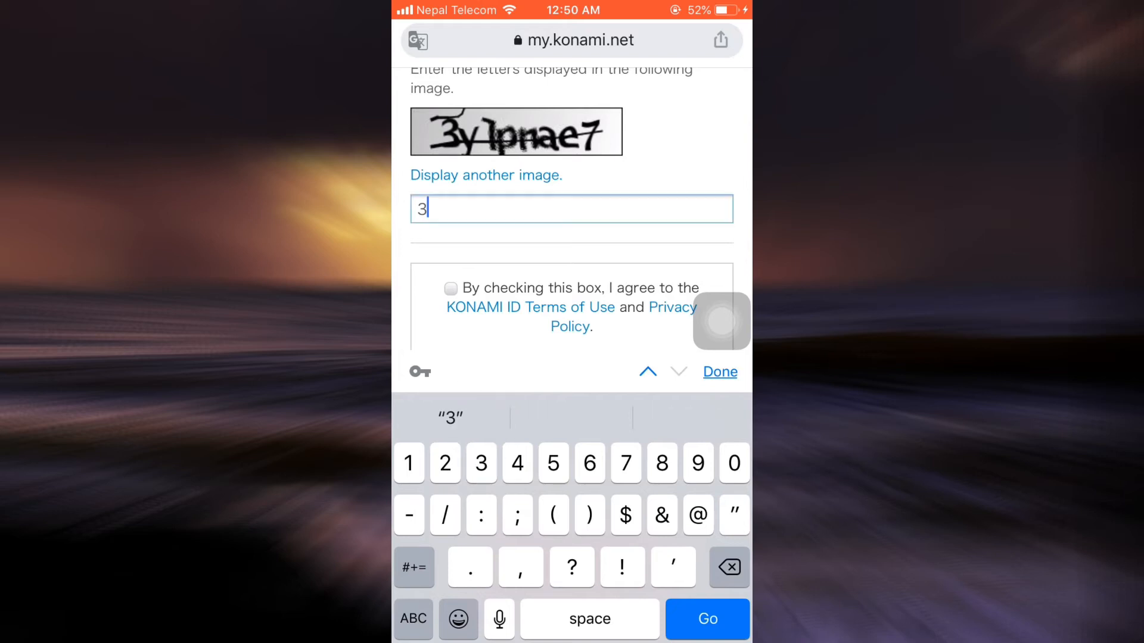
type("y7pna")
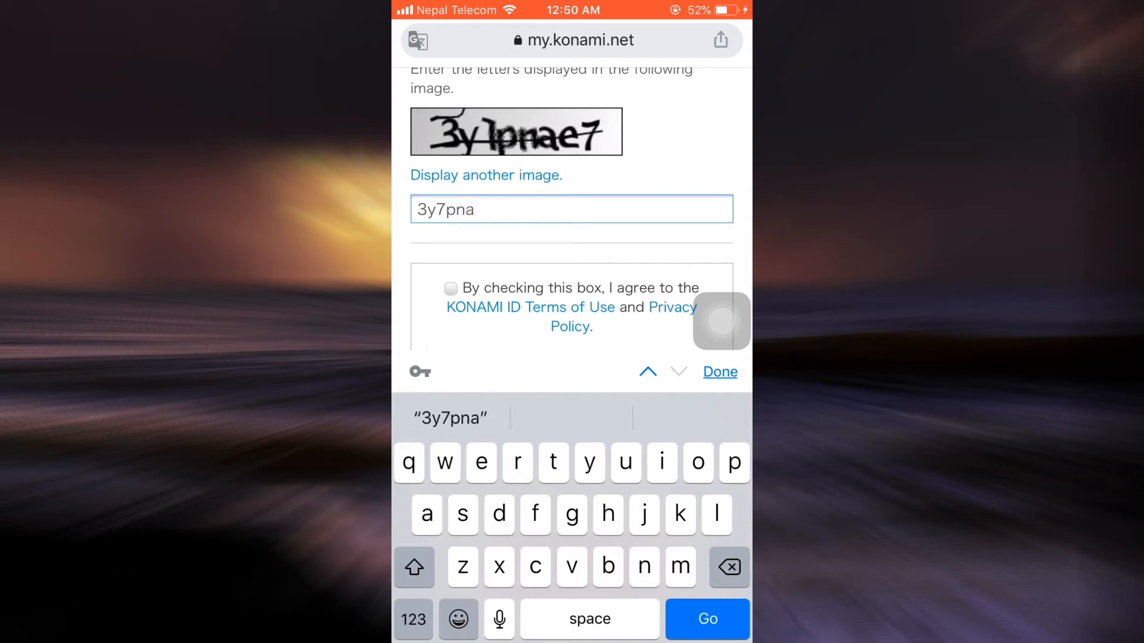
type("e7")
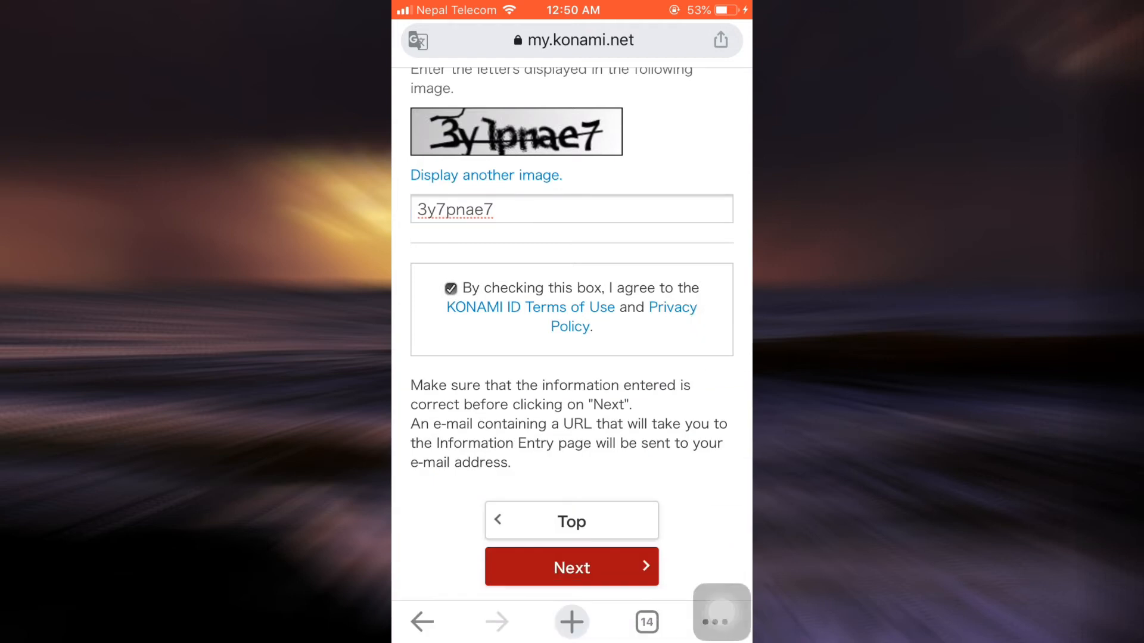
left_click(570, 567)
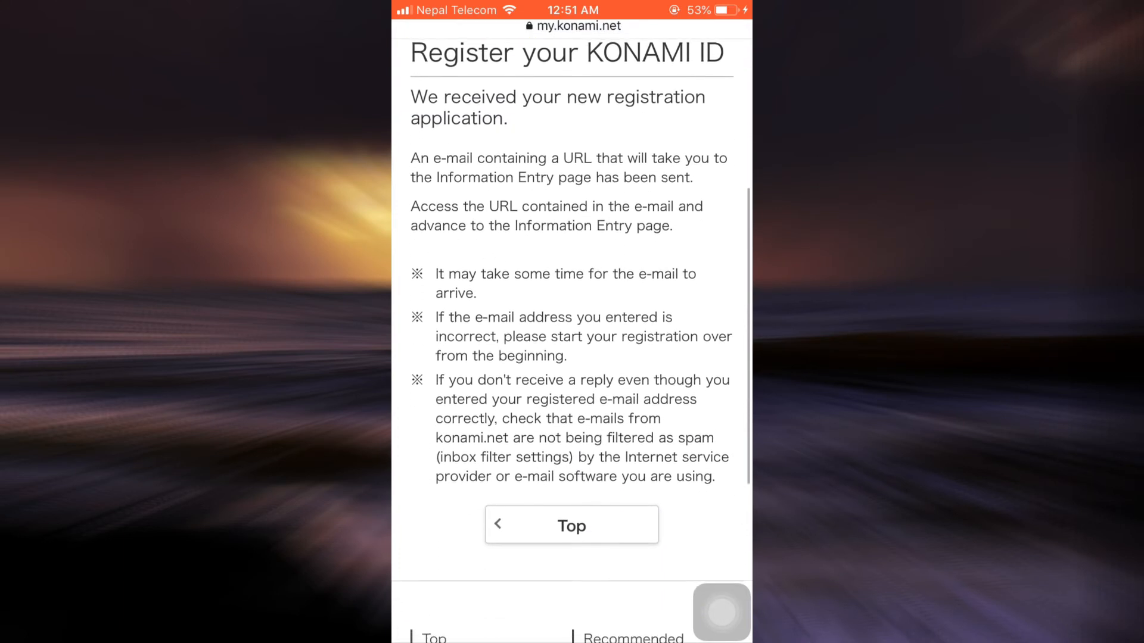
scroll("down", 3)
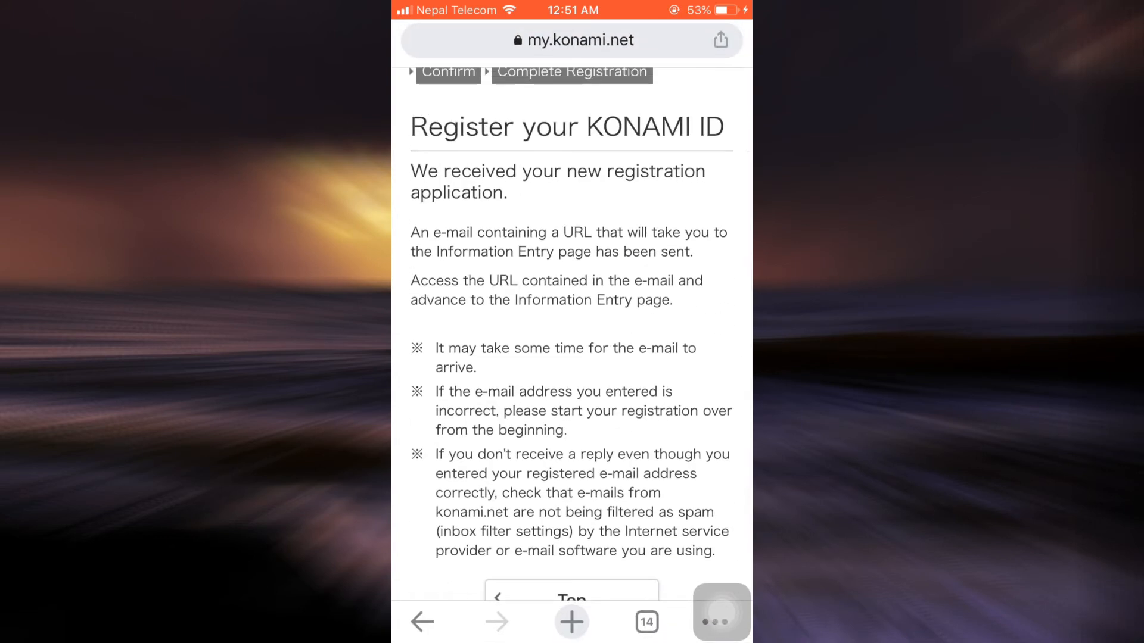
scroll("down", 3)
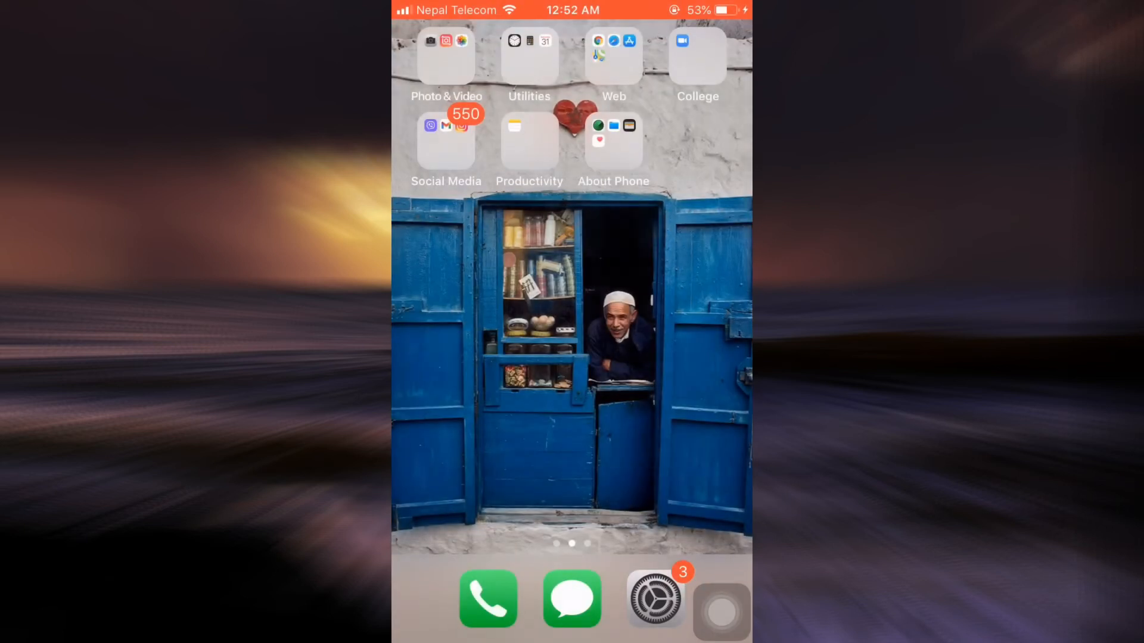
Launch Gmail from the Social Media folder.
left_click(446, 140)
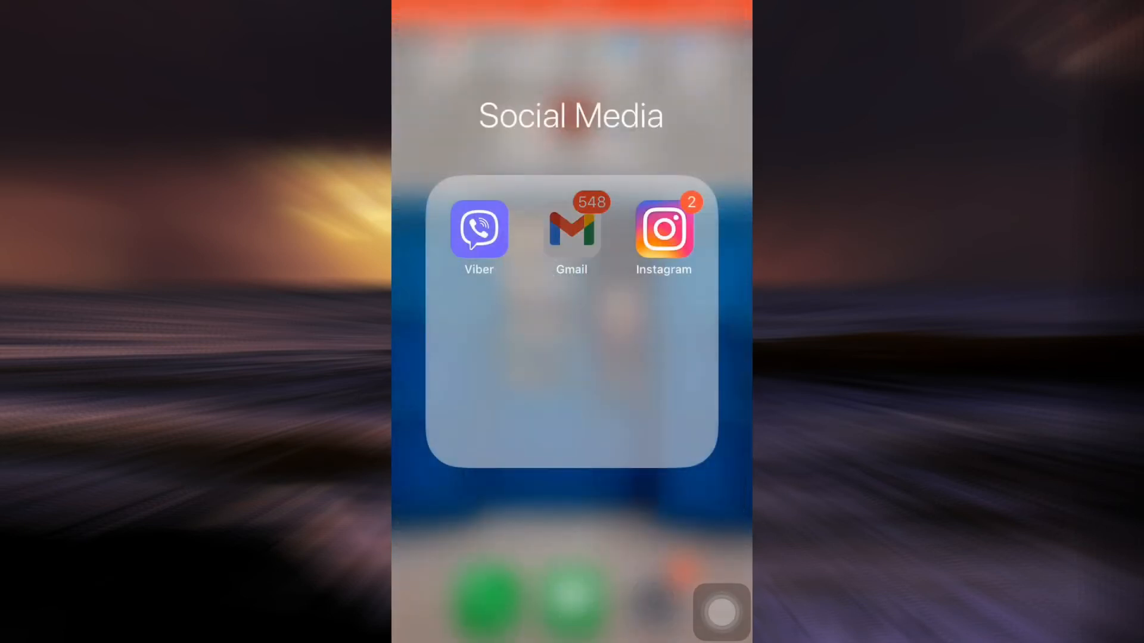
left_click(571, 229)
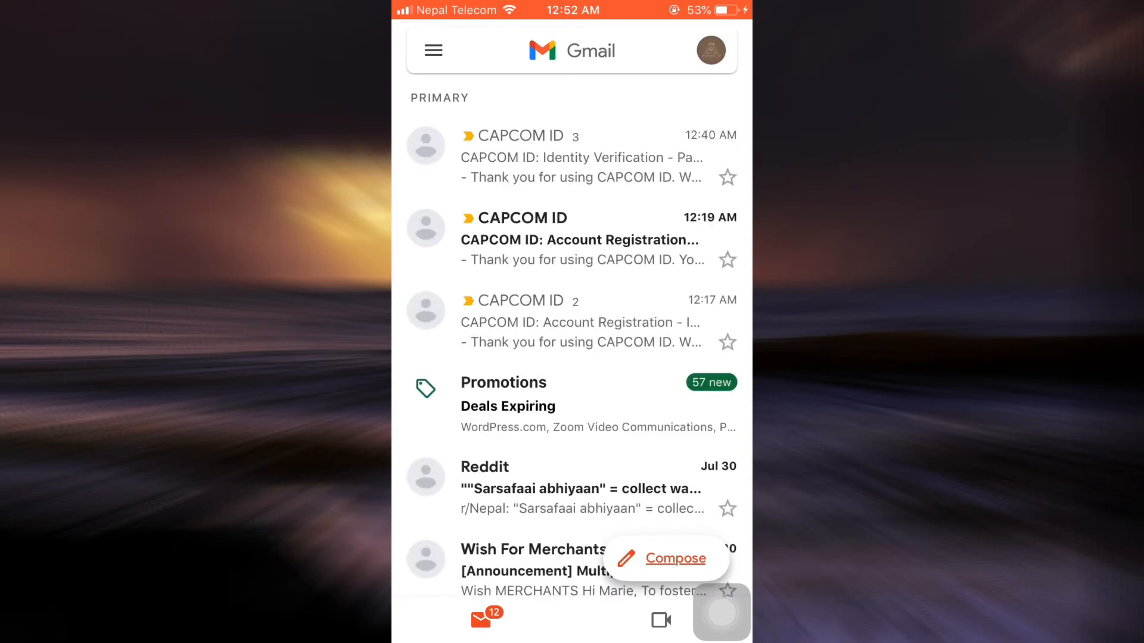
Switch account and open the My KONAMI Information Entry e-mail under Updates.
left_click(710, 50)
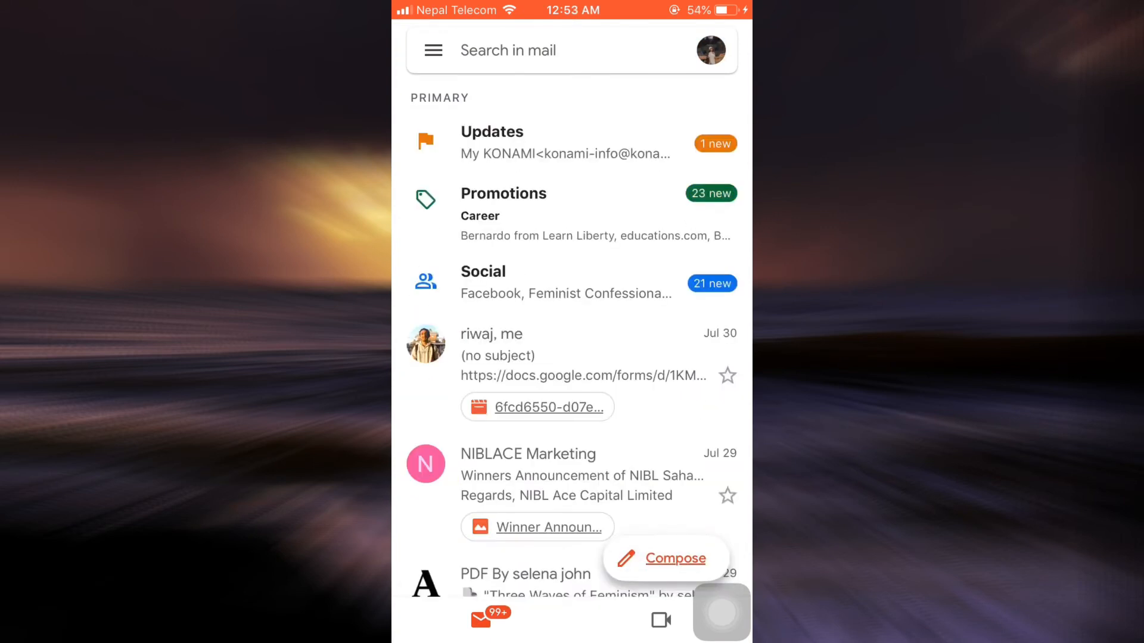
left_click(492, 142)
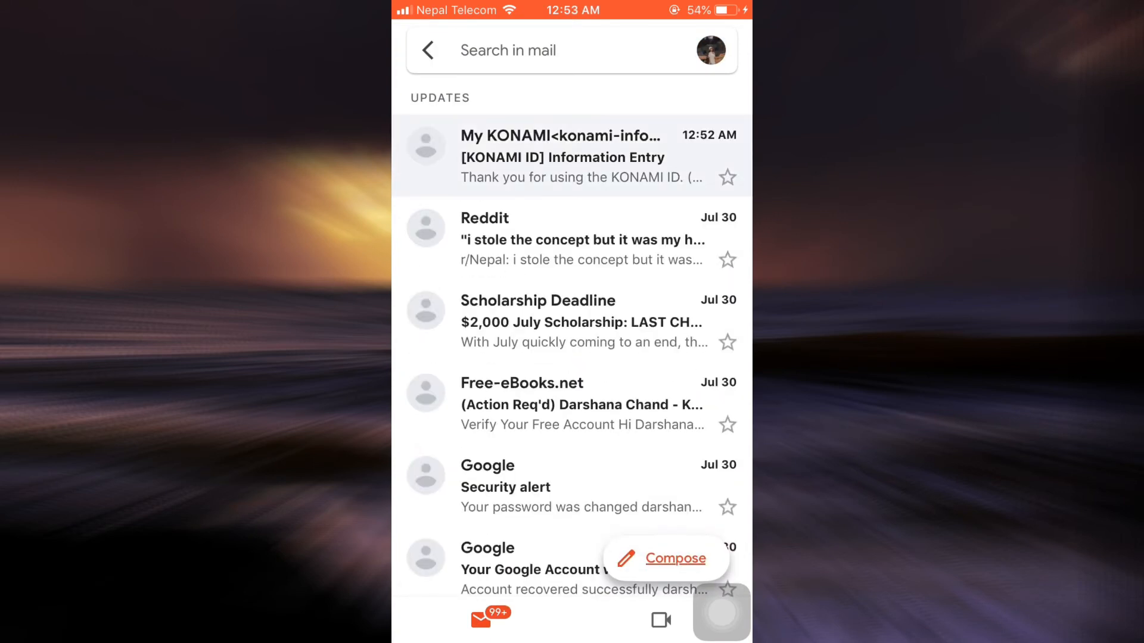
left_click(570, 155)
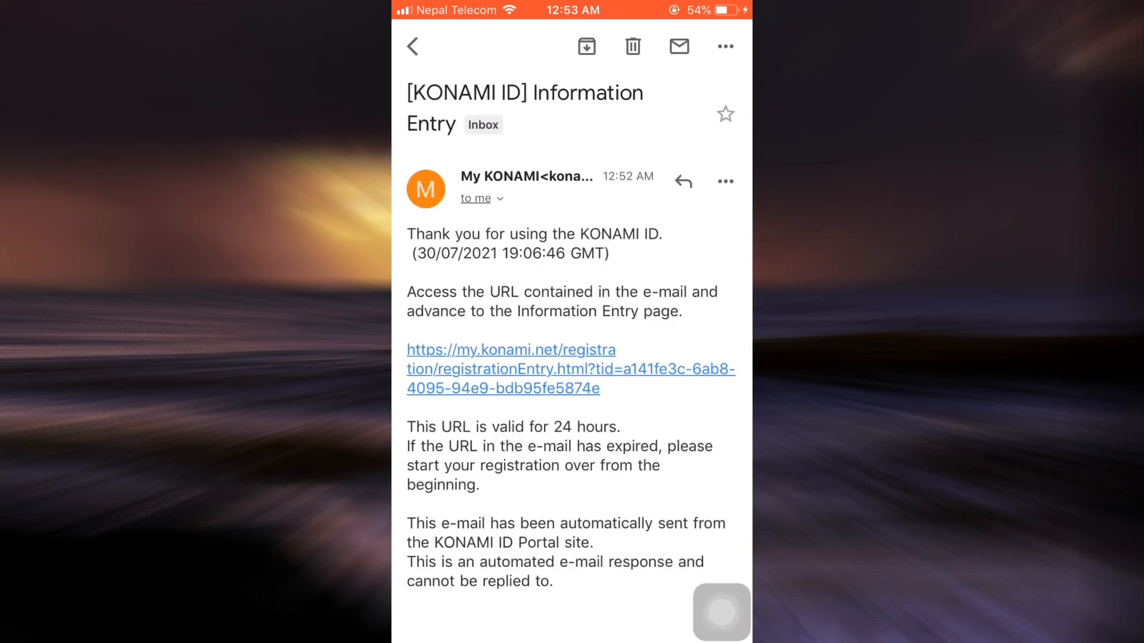
left_click(509, 368)
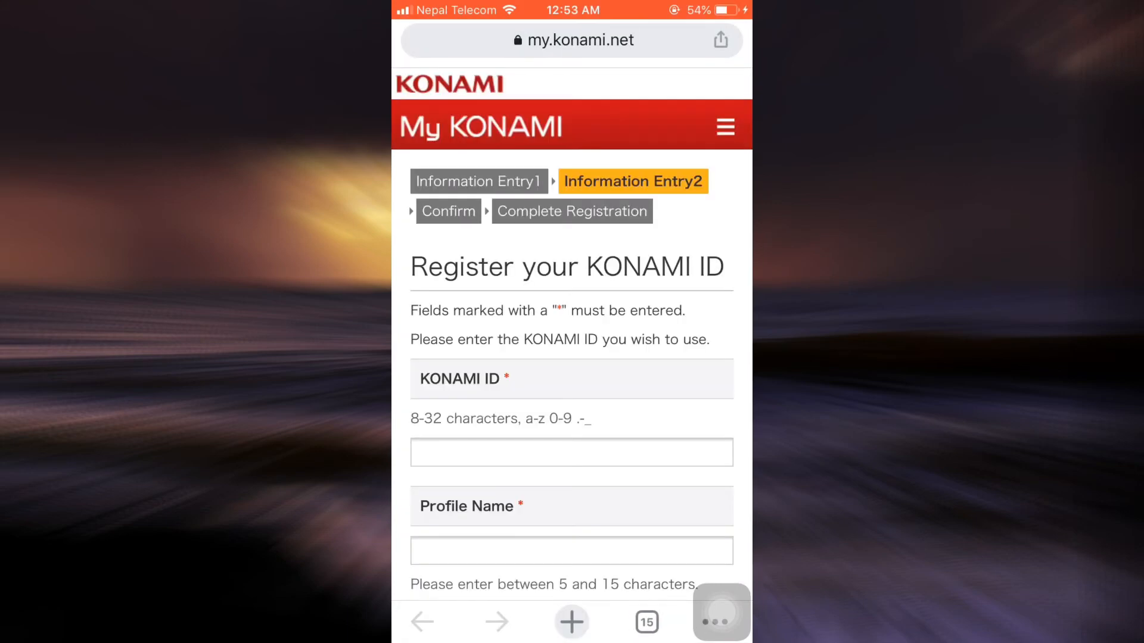
scroll("down", 3)
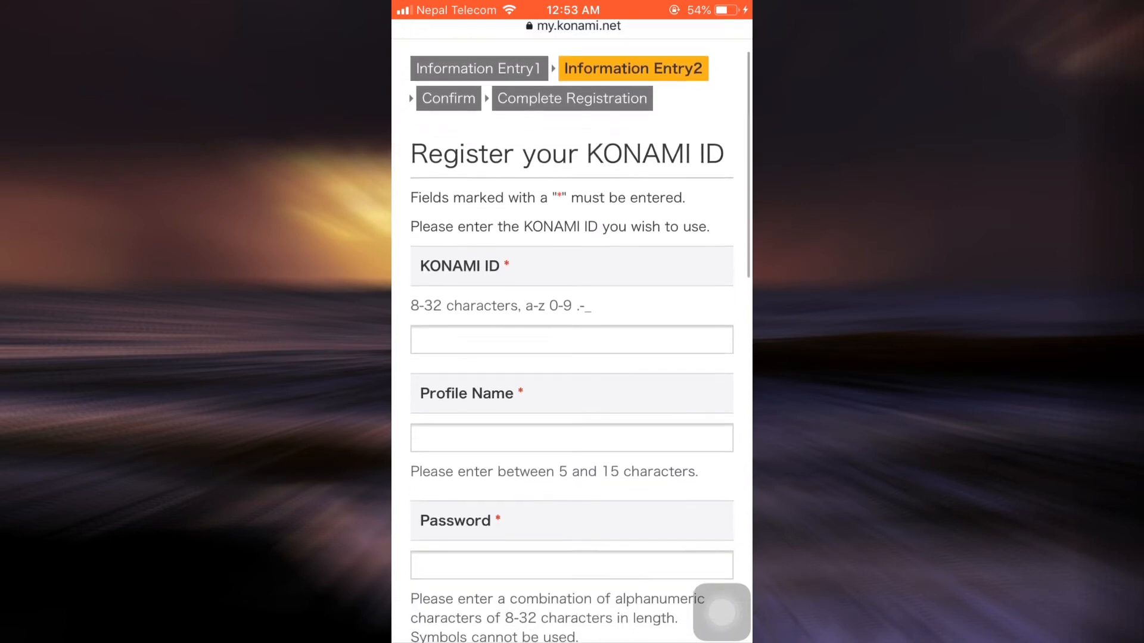
left_click(571, 340)
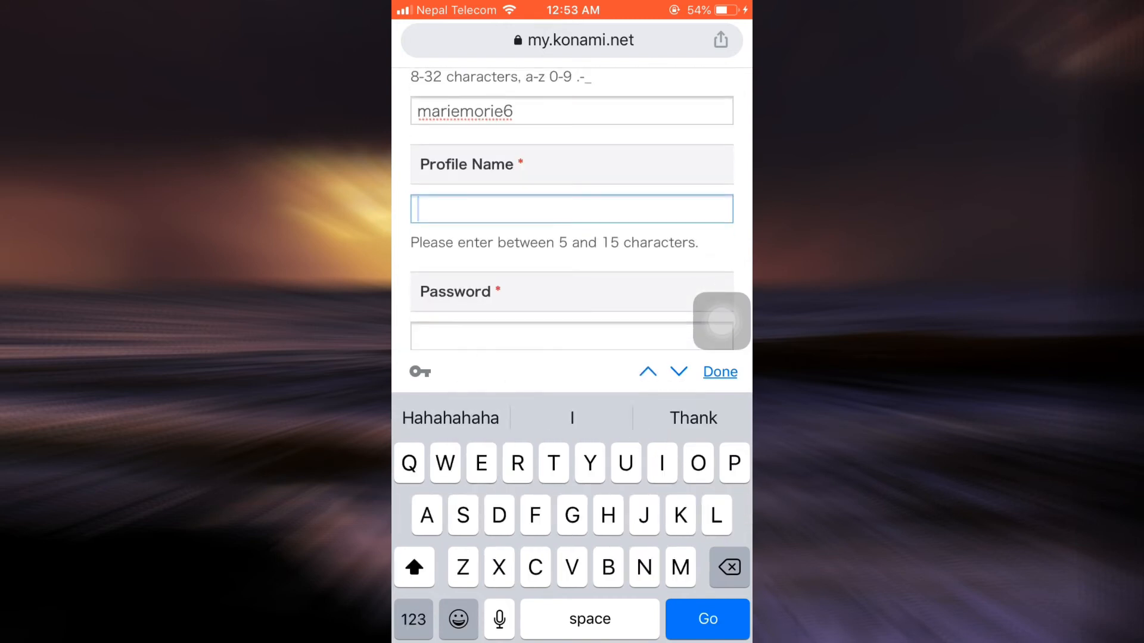
type("Marie")
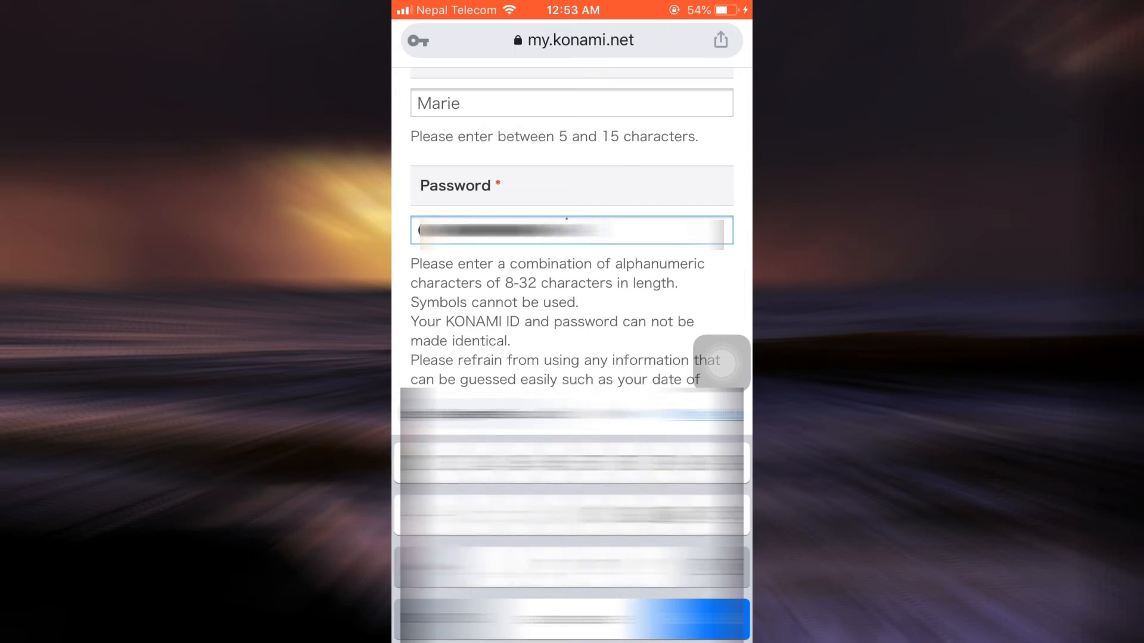
Fill the profile name, password and confirmation, keeping promotional emails on Don't receive.
scroll("down", 3)
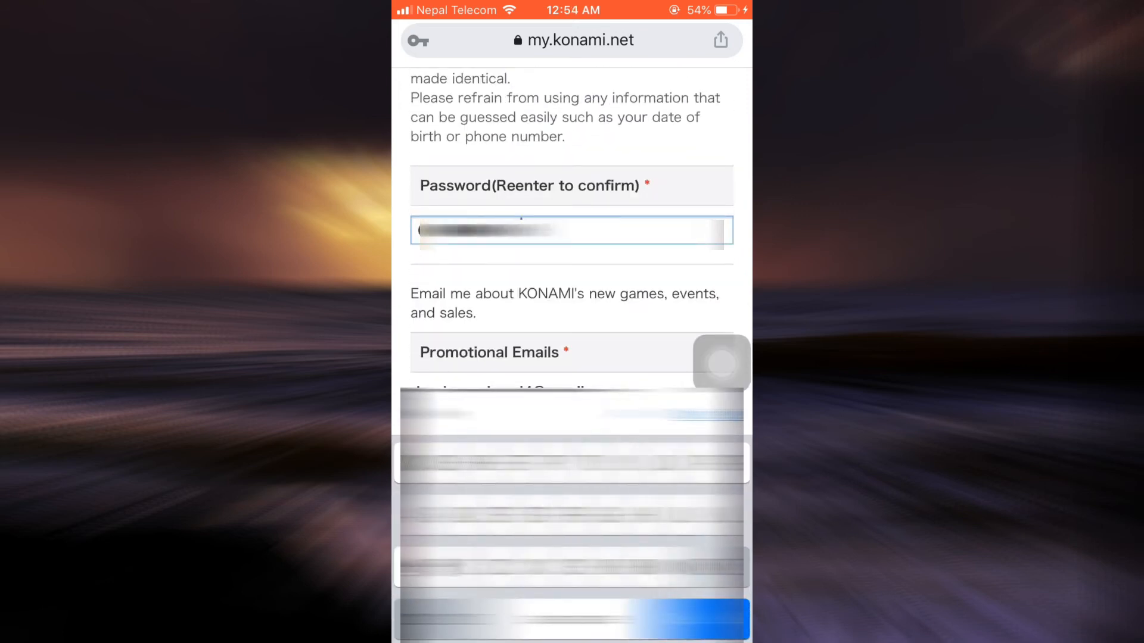
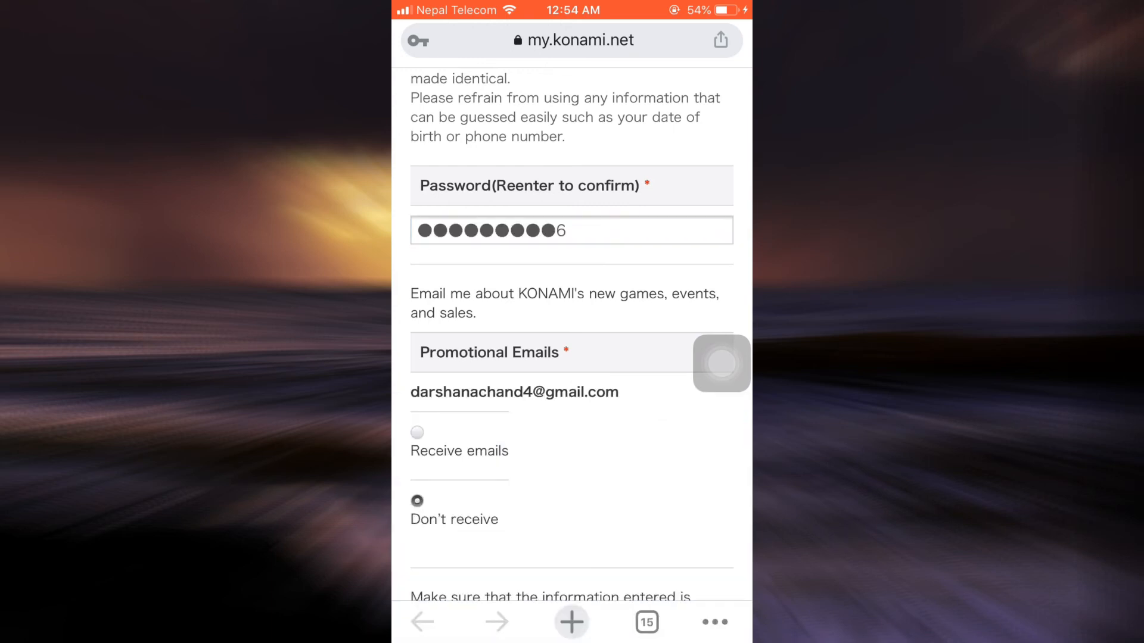
scroll("down", 3)
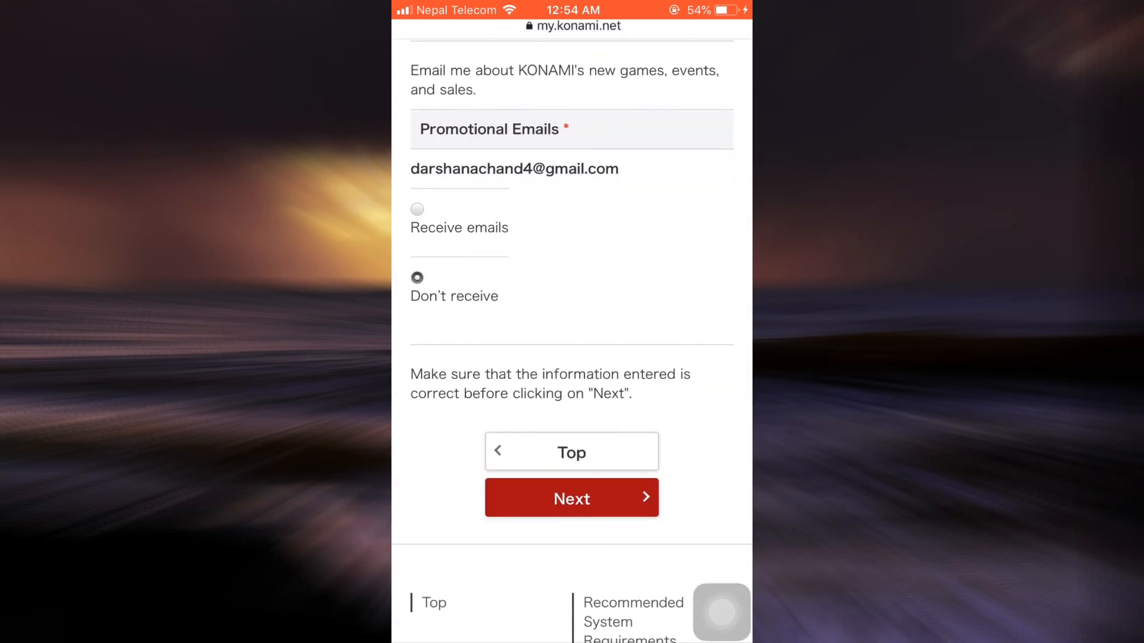
Submit the registration details and proceed past the confirmation summary to the thank-you page.
left_click(571, 498)
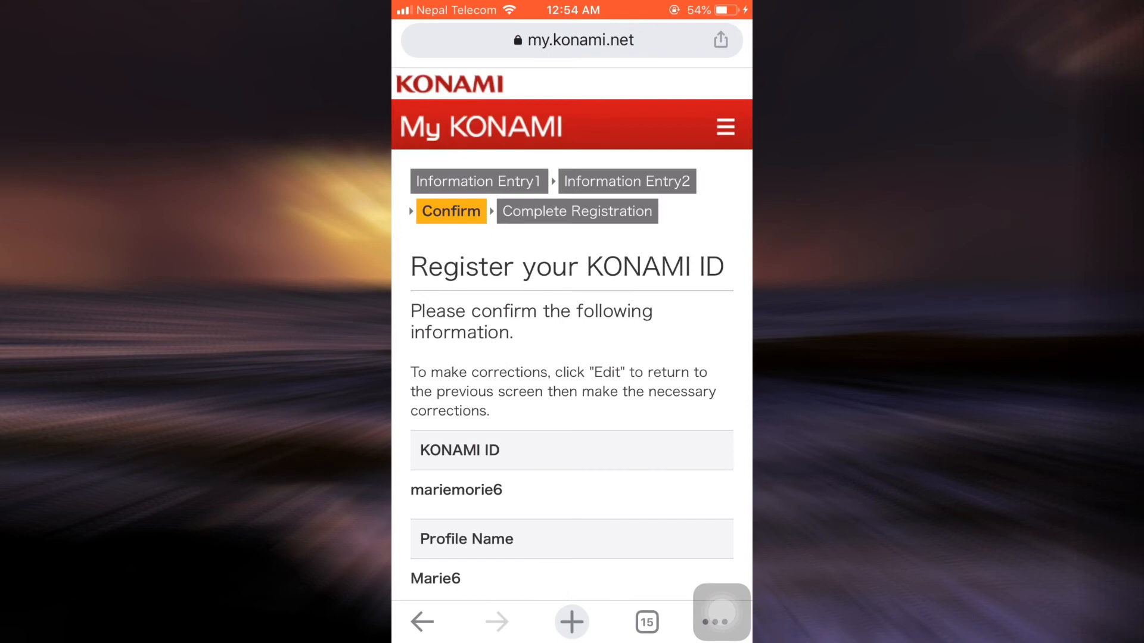
scroll("down", 3)
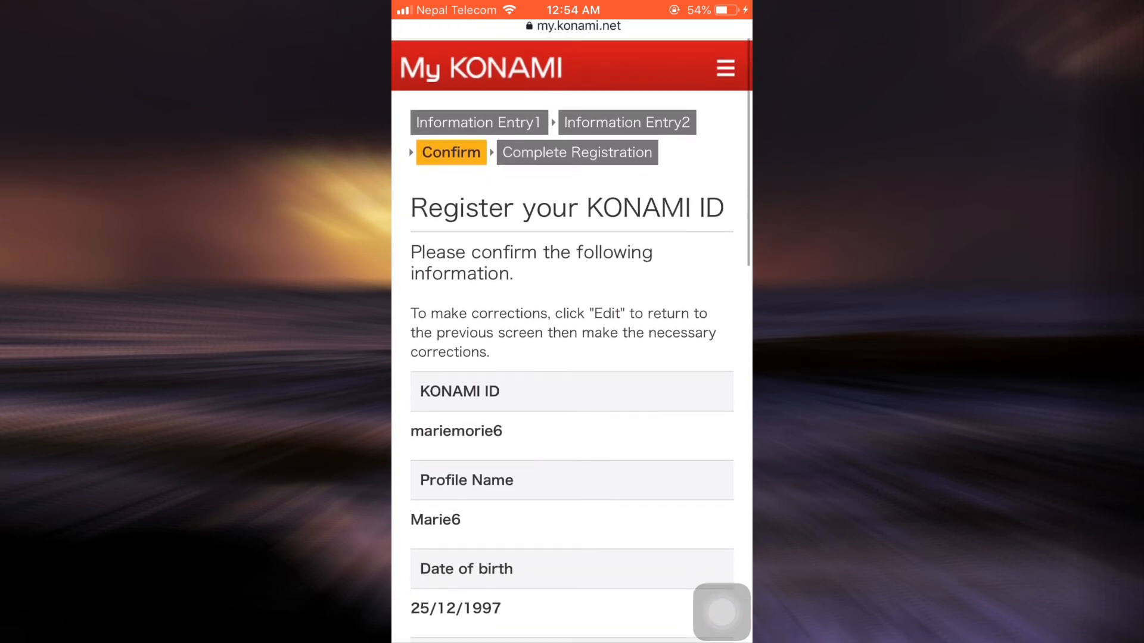
scroll("down", 3)
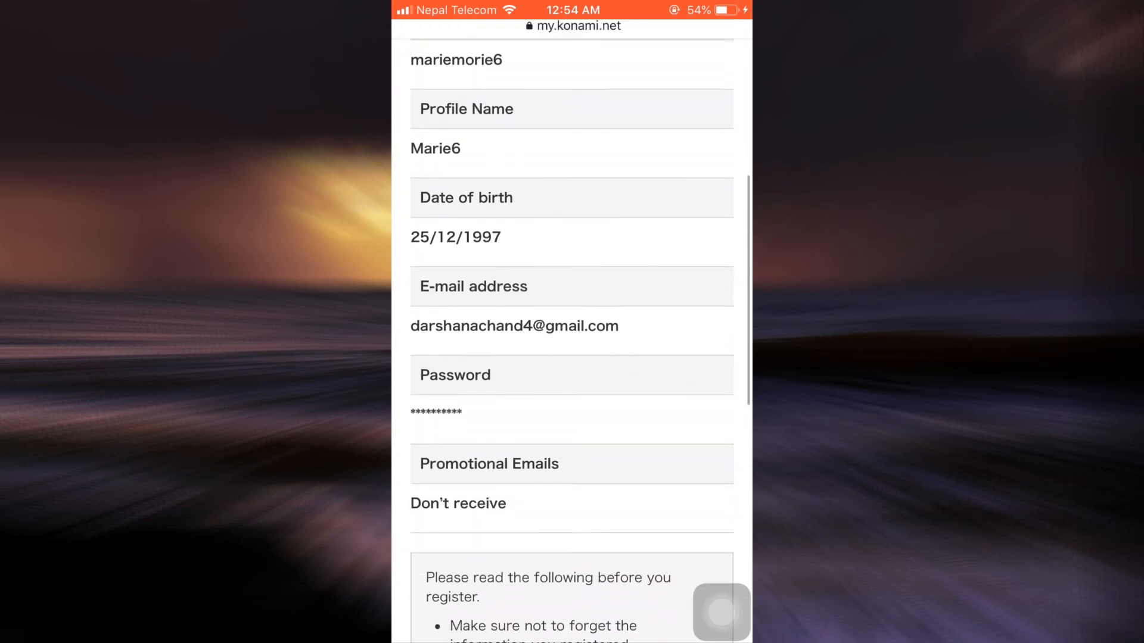
scroll("down", 3)
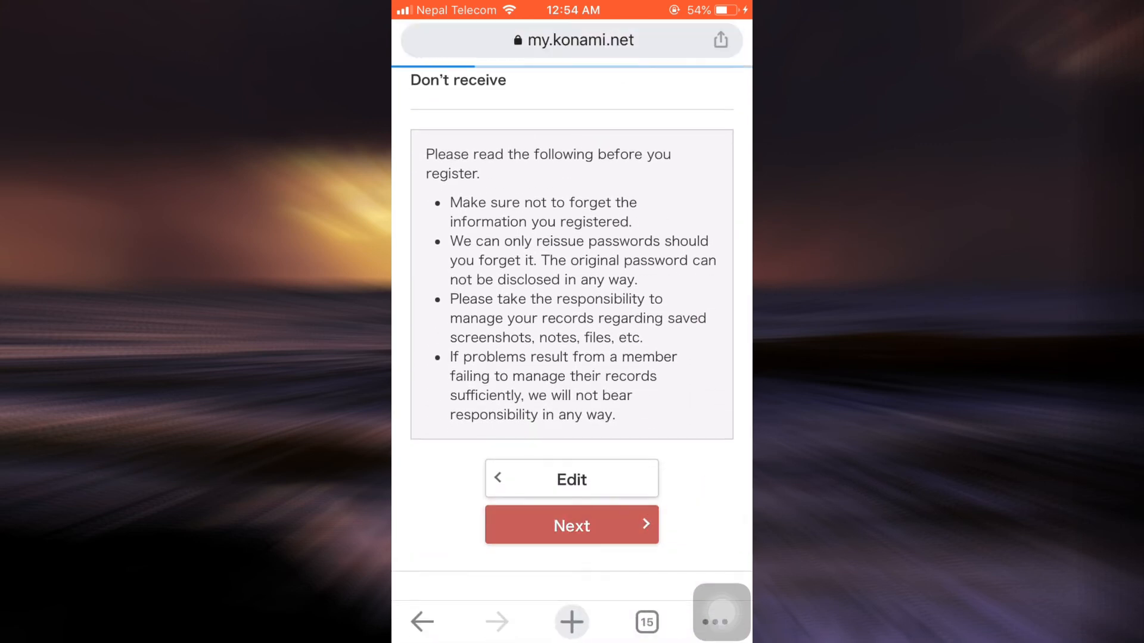
left_click(570, 526)
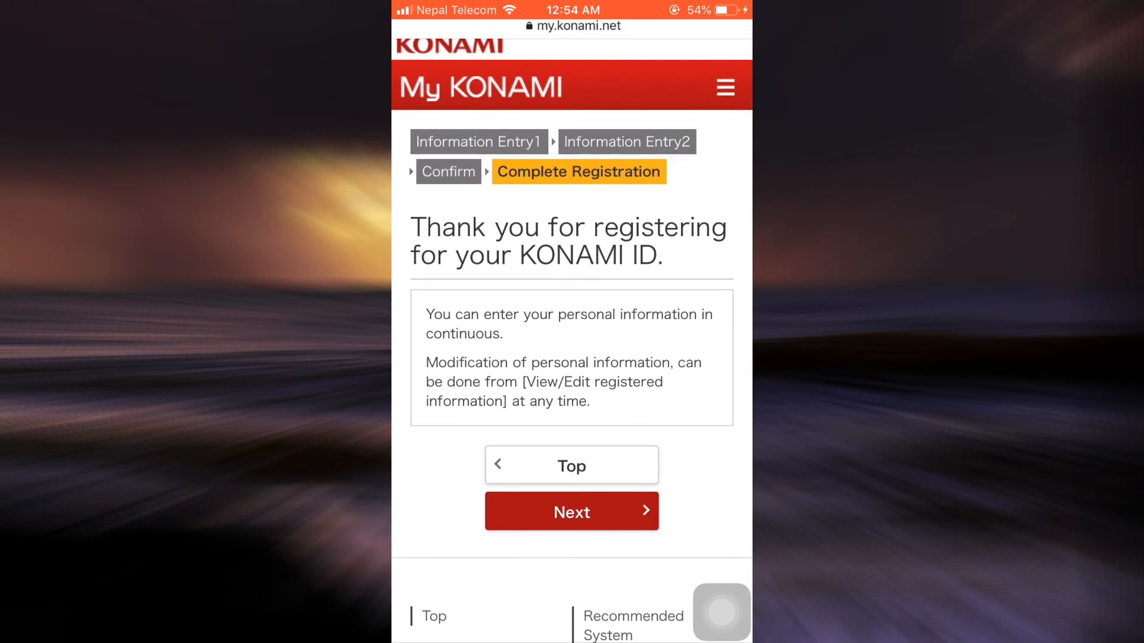
Continue to the Enter your Information form and submit it with Next.
left_click(571, 511)
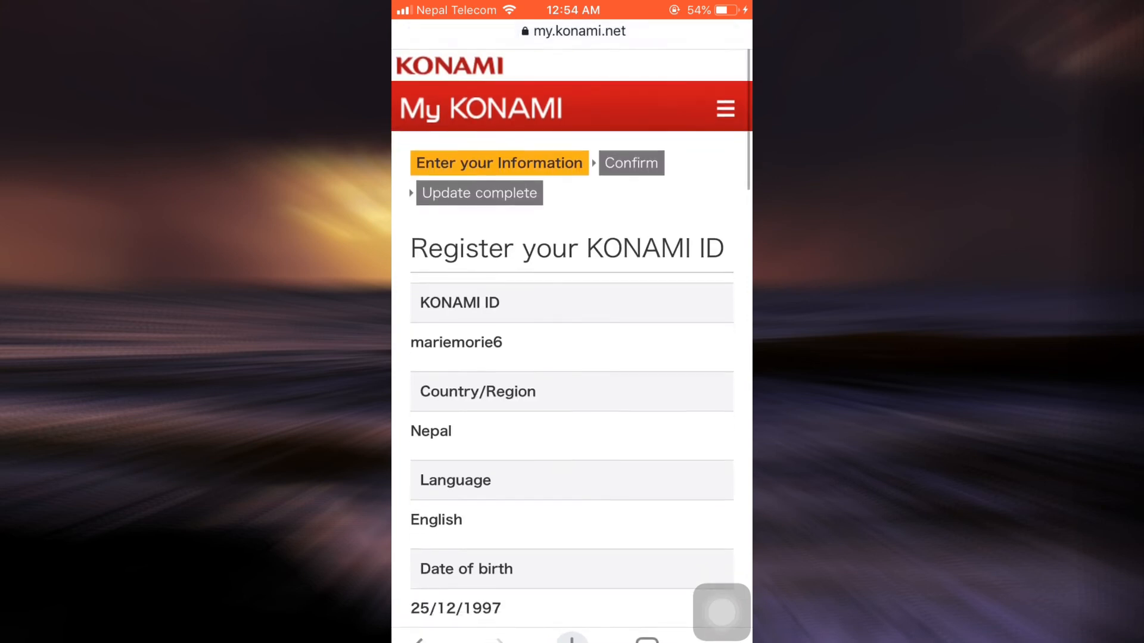
scroll("down", 3)
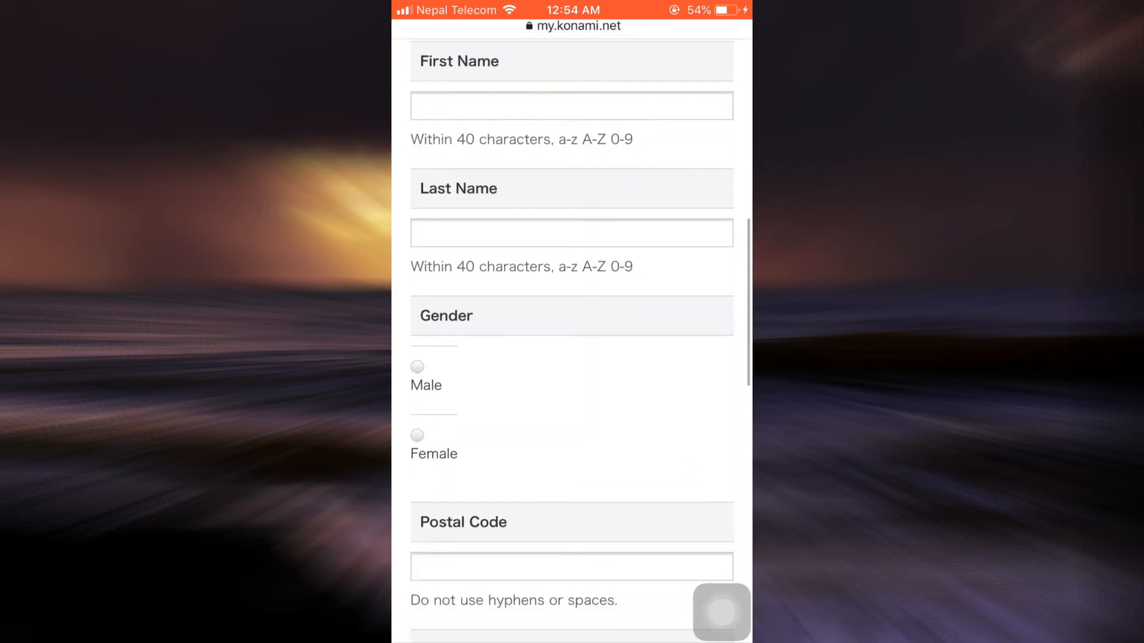
scroll("down", 3)
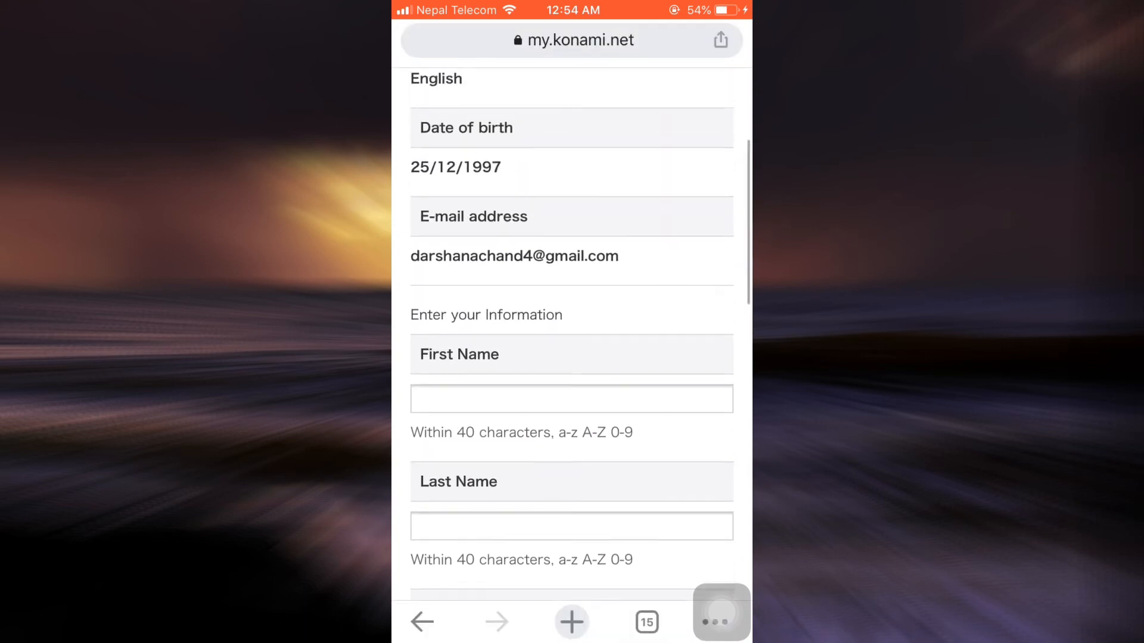
scroll("down", 3)
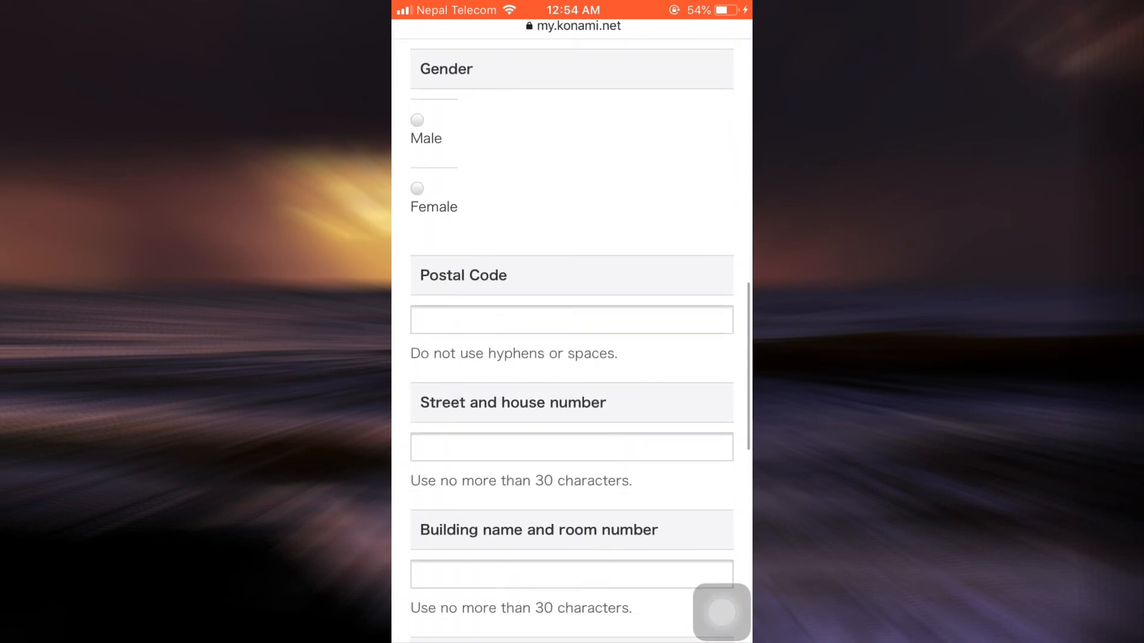
scroll("down", 3)
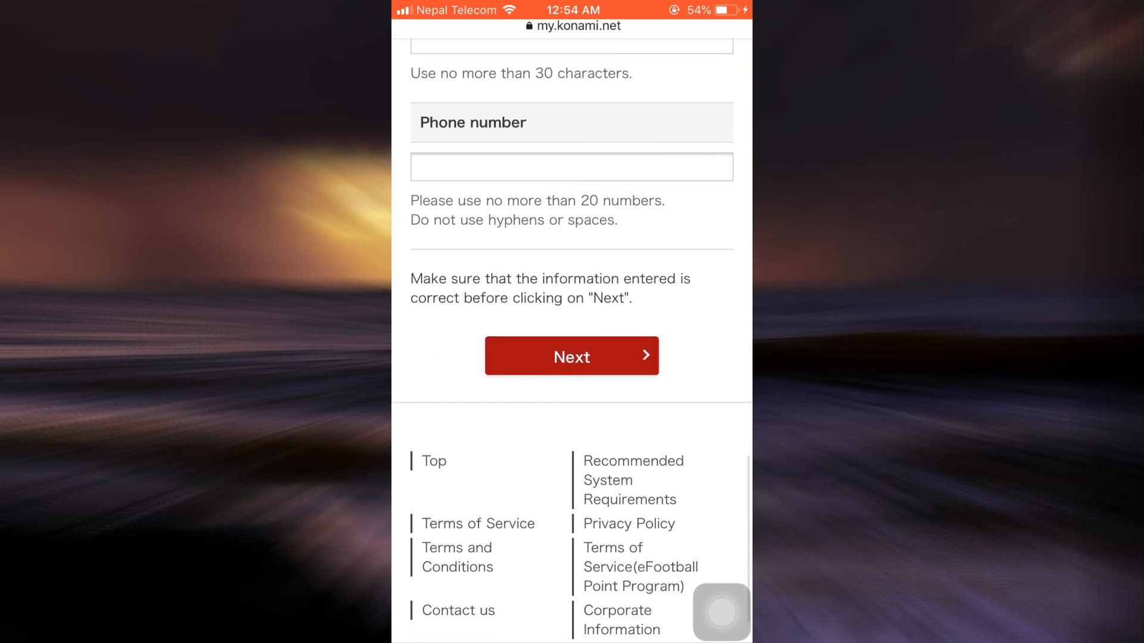
left_click(571, 357)
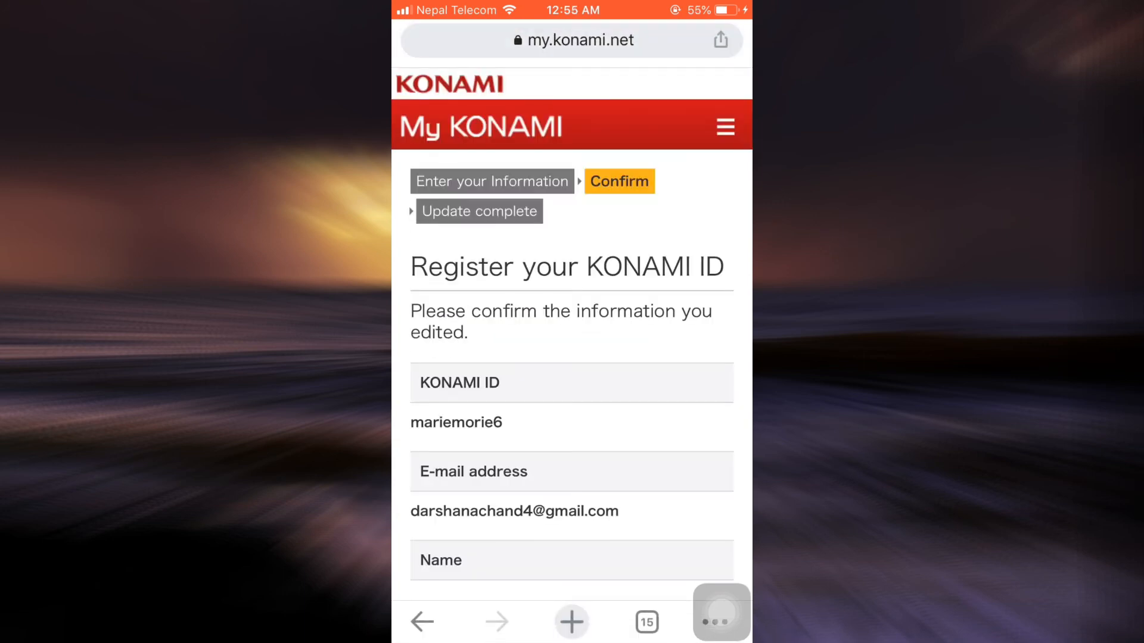
Confirm the entered information so My KONAMI reports it successfully updated.
scroll("down", 3)
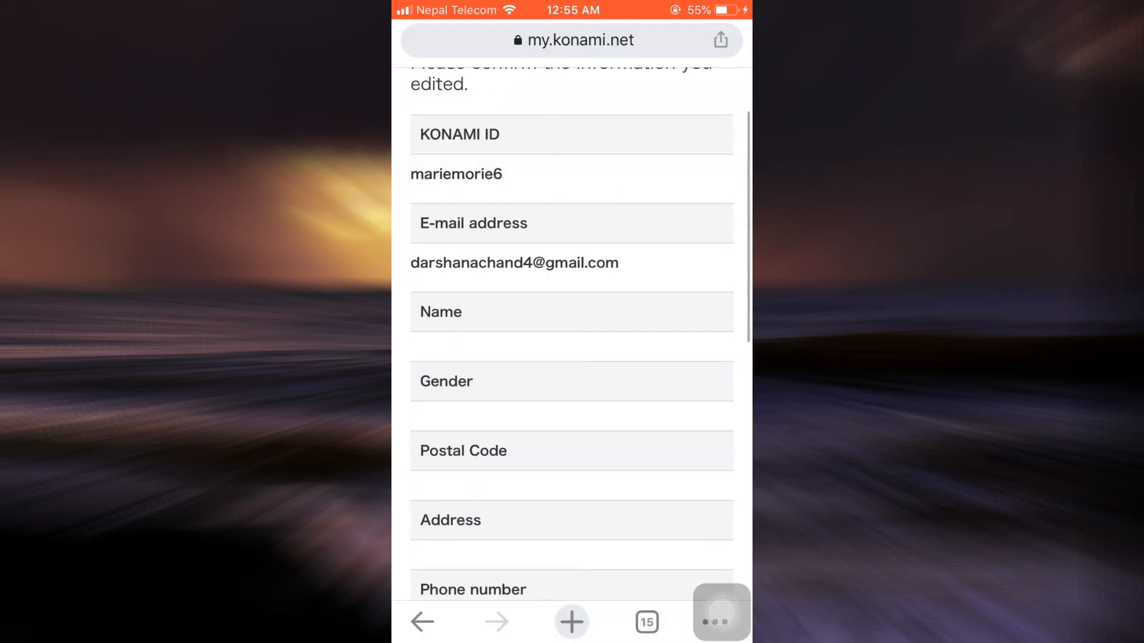
scroll("down", 3)
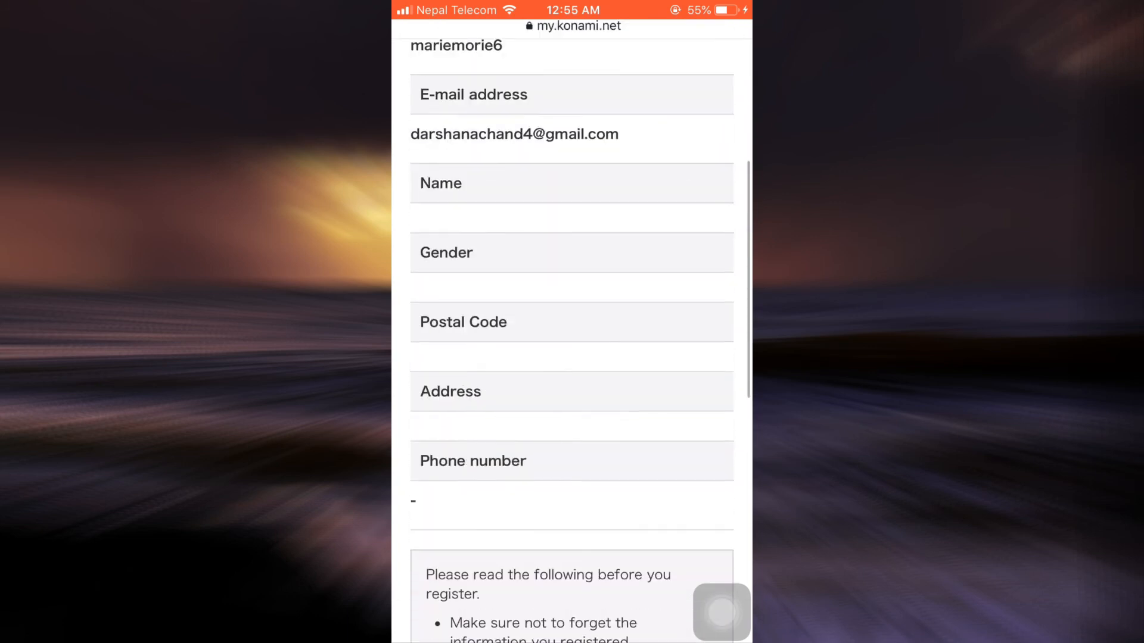
scroll("down", 3)
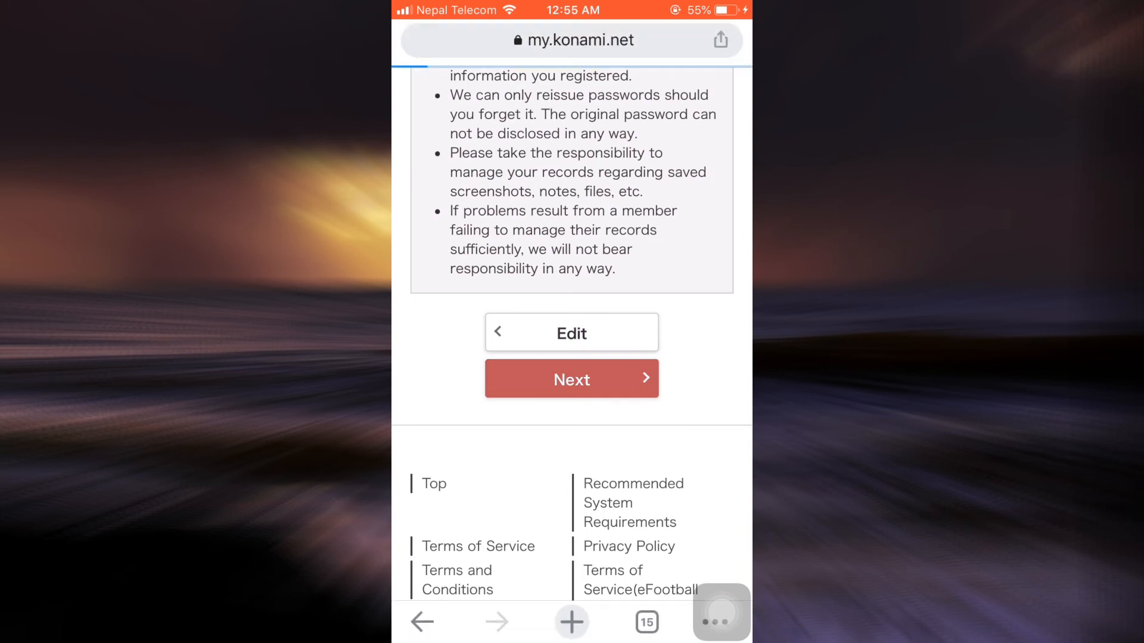
left_click(570, 378)
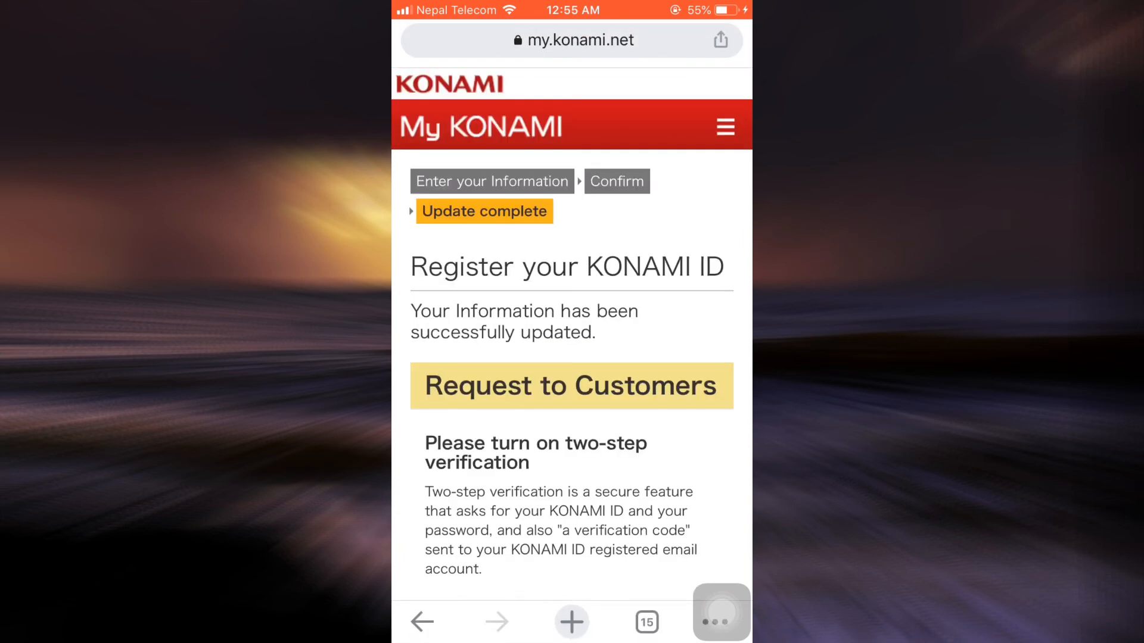
scroll("down", 3)
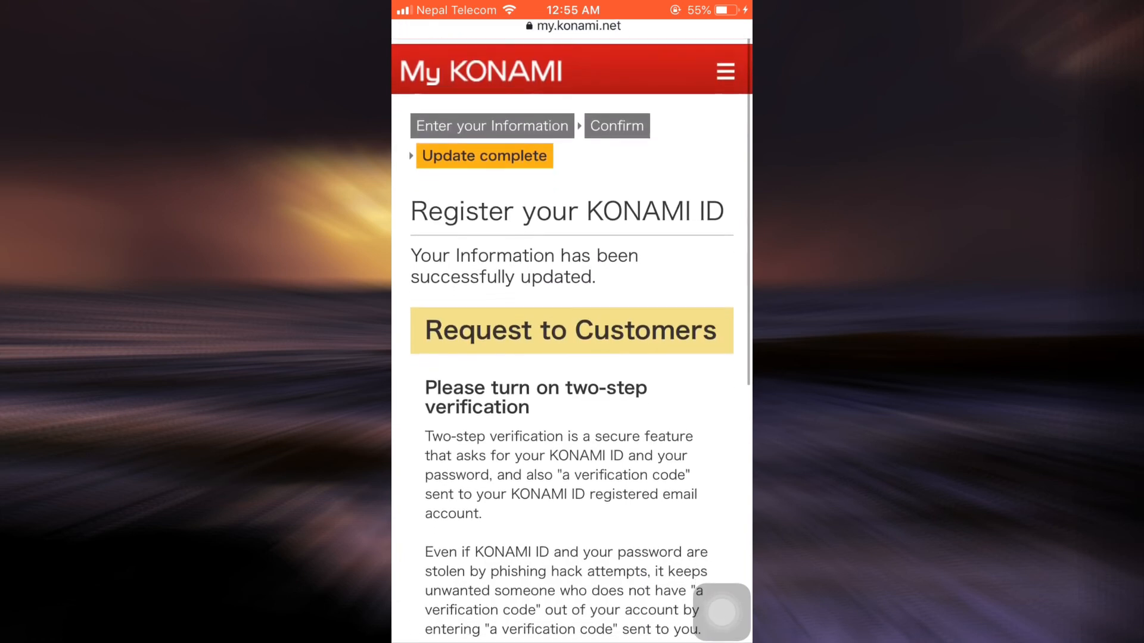
scroll("down", 3)
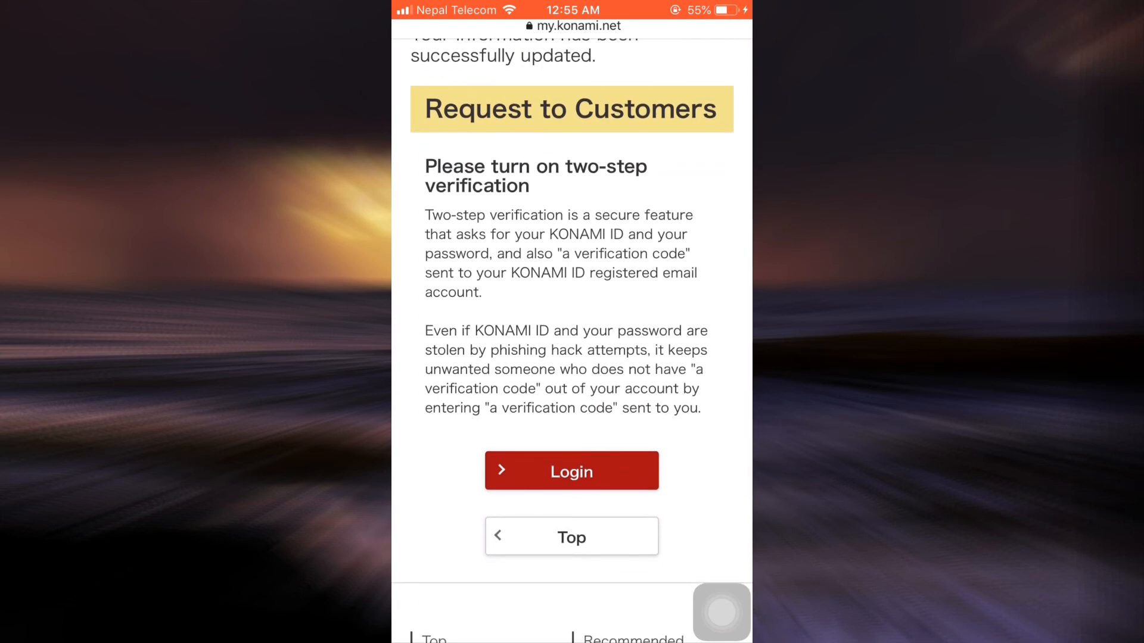
scroll("down", 3)
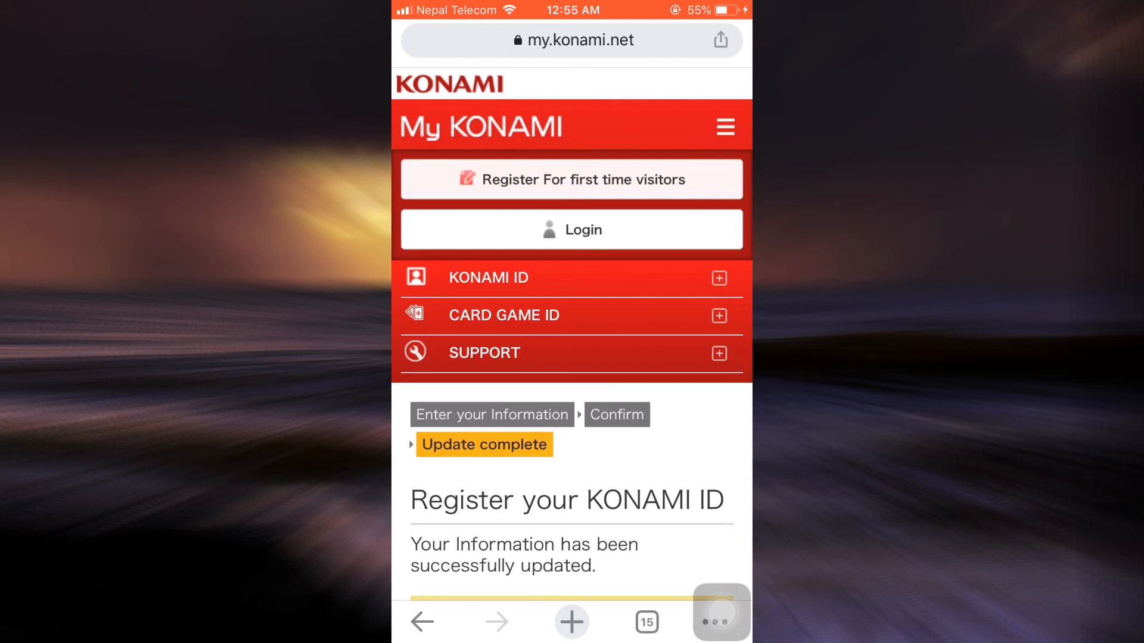
Log in to My KONAMI as 'Marie' with password and character check, reaching the two-step verification prompt.
left_click(571, 229)
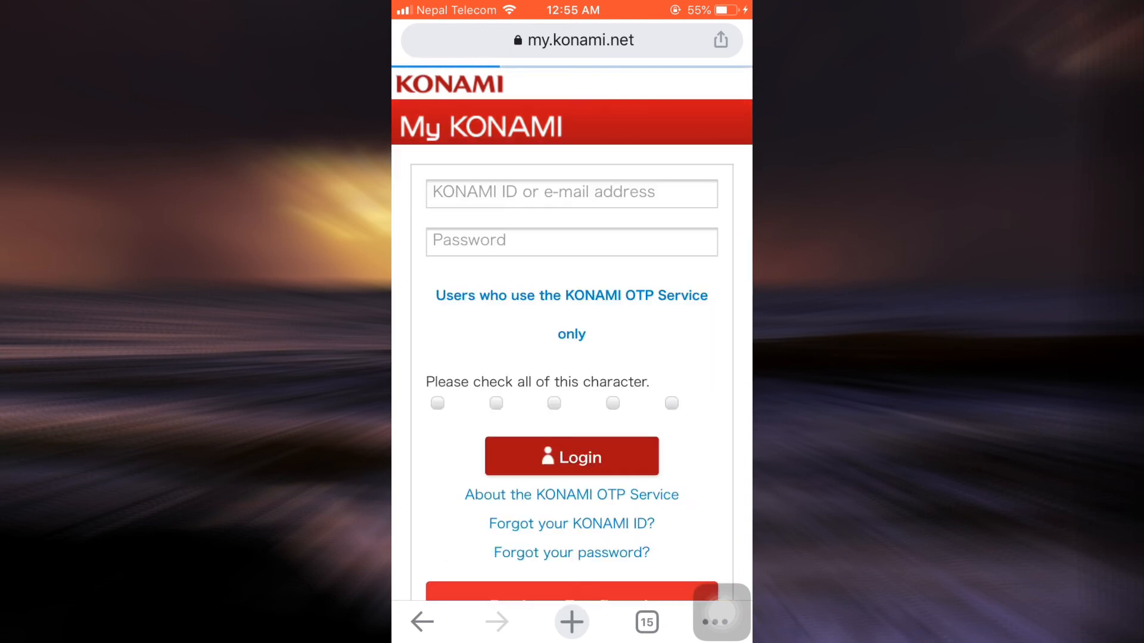
left_click(571, 193)
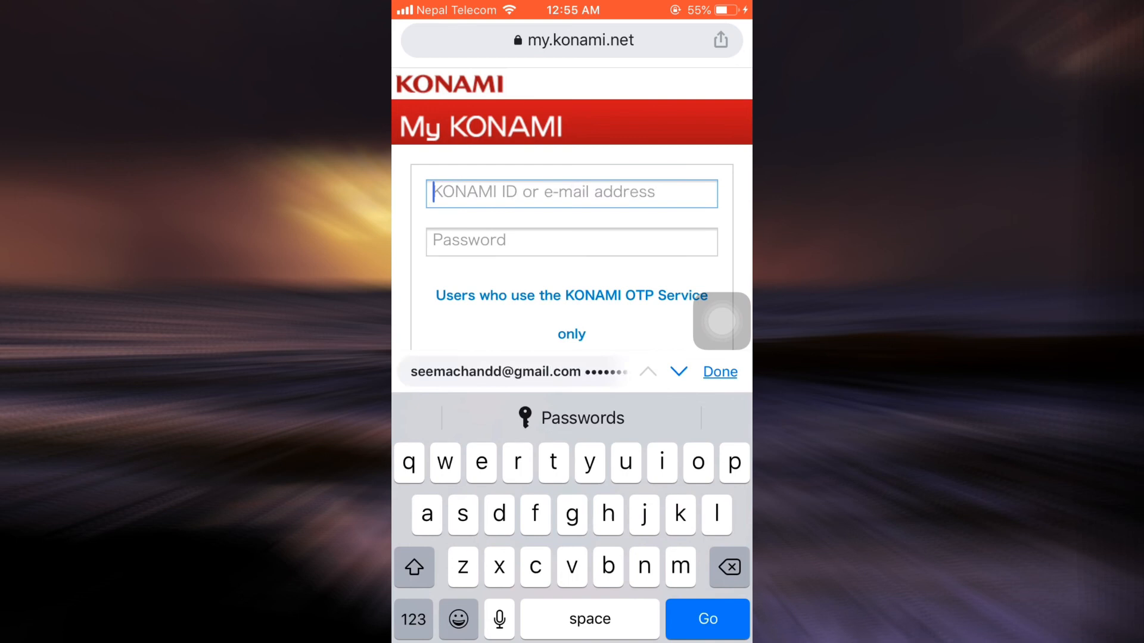
type("Marie")
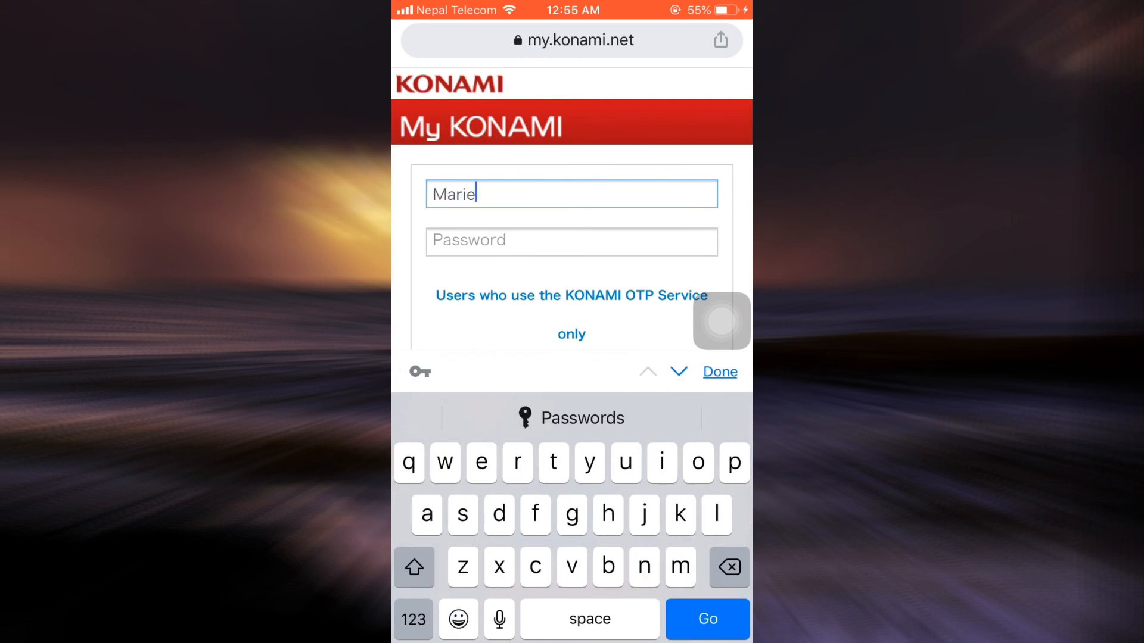
left_click(413, 620)
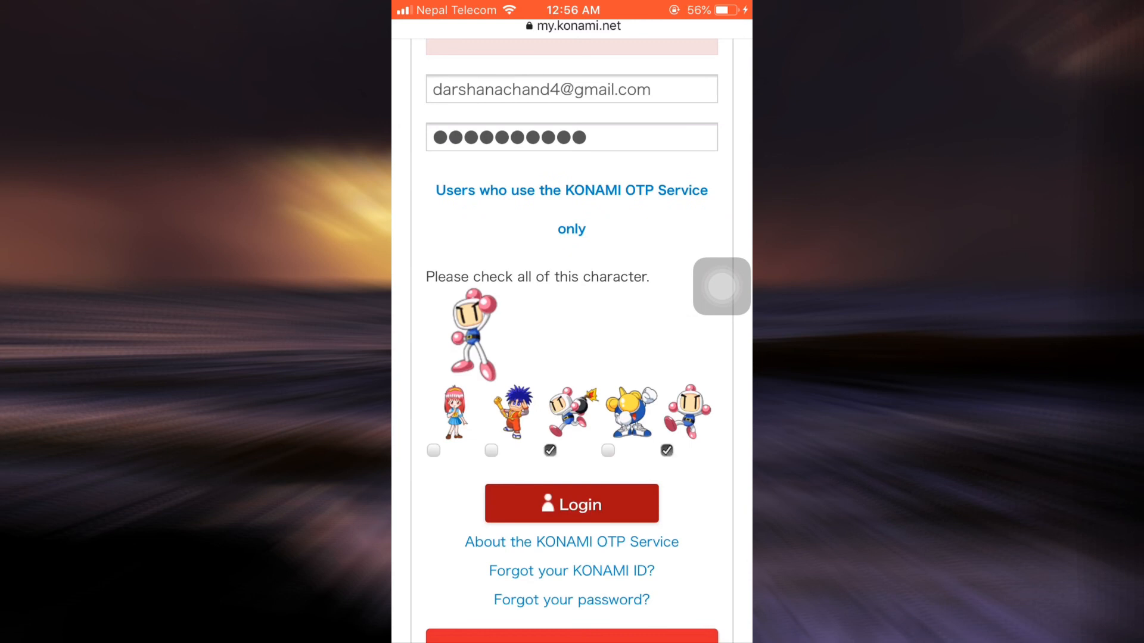
left_click(570, 503)
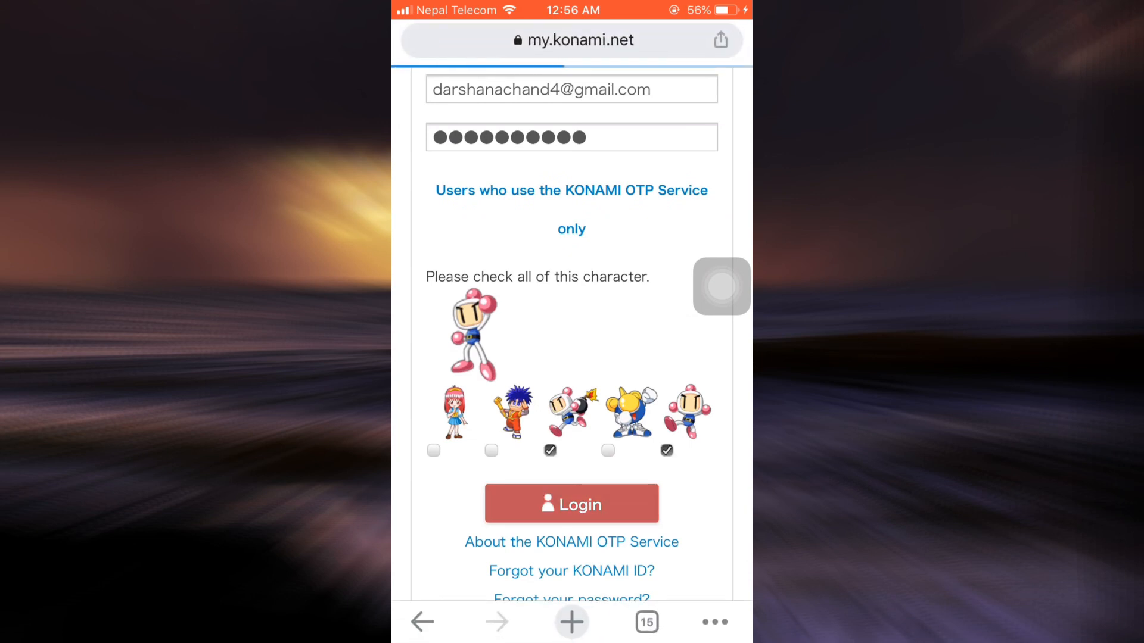
left_click(570, 503)
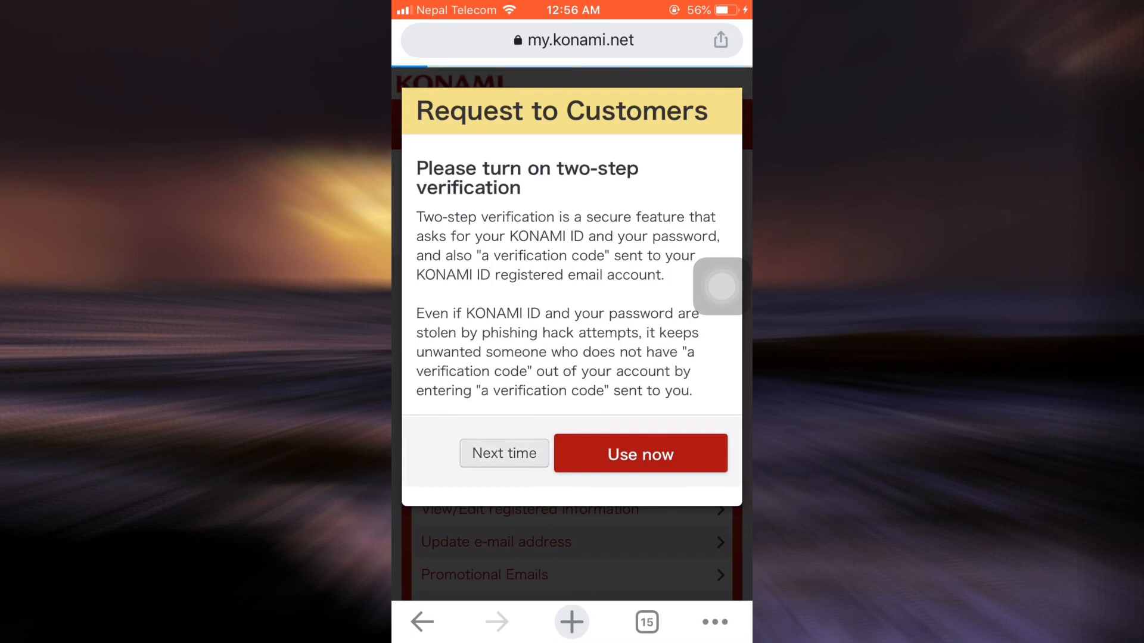
Skip two-step verification with 'Next time' and show the account menu with Logout.
left_click(502, 453)
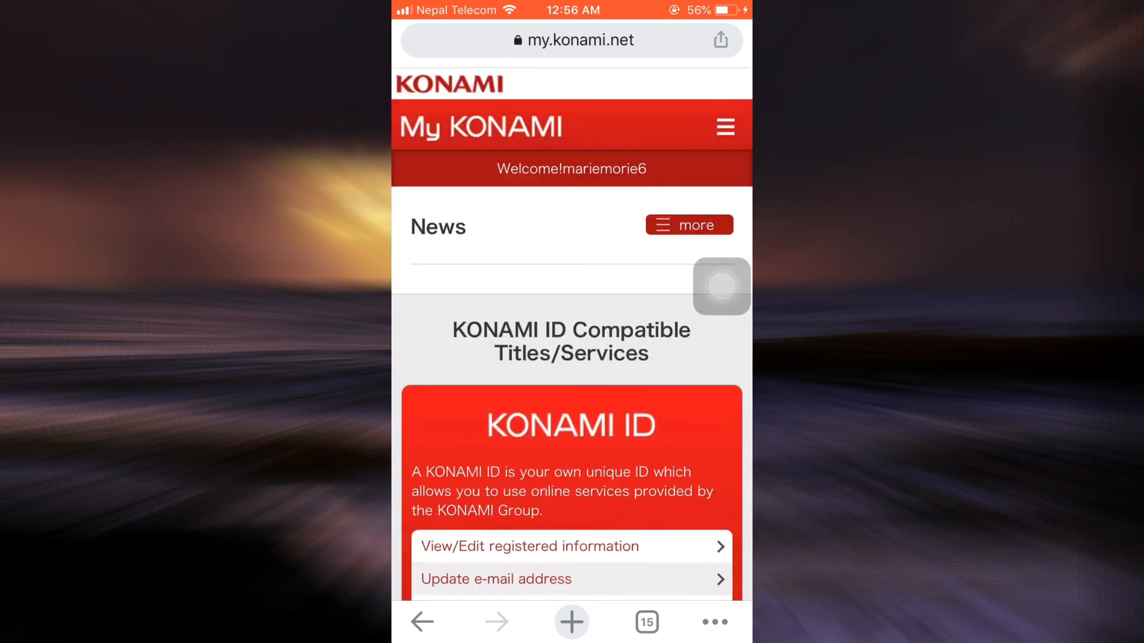
left_click(724, 125)
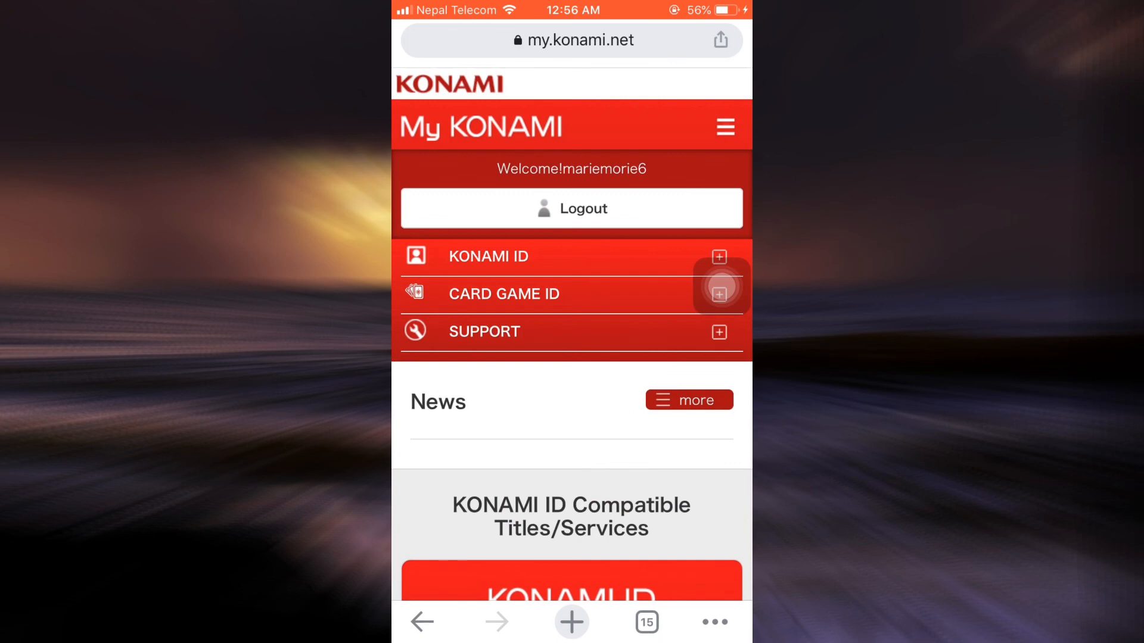